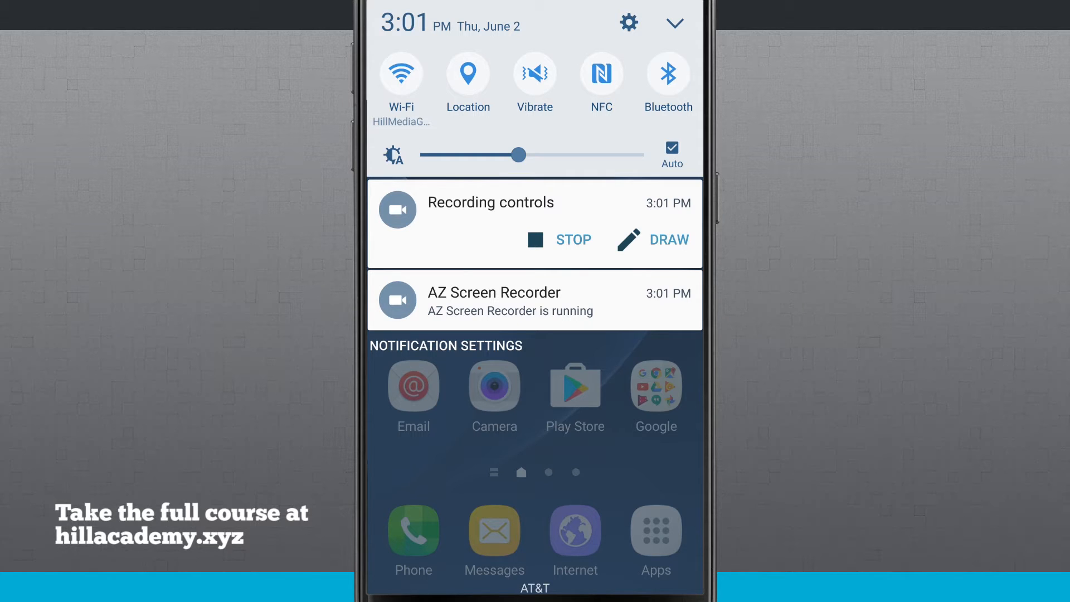
Dismiss the notification shade to reveal the home screen.
left_click(674, 22)
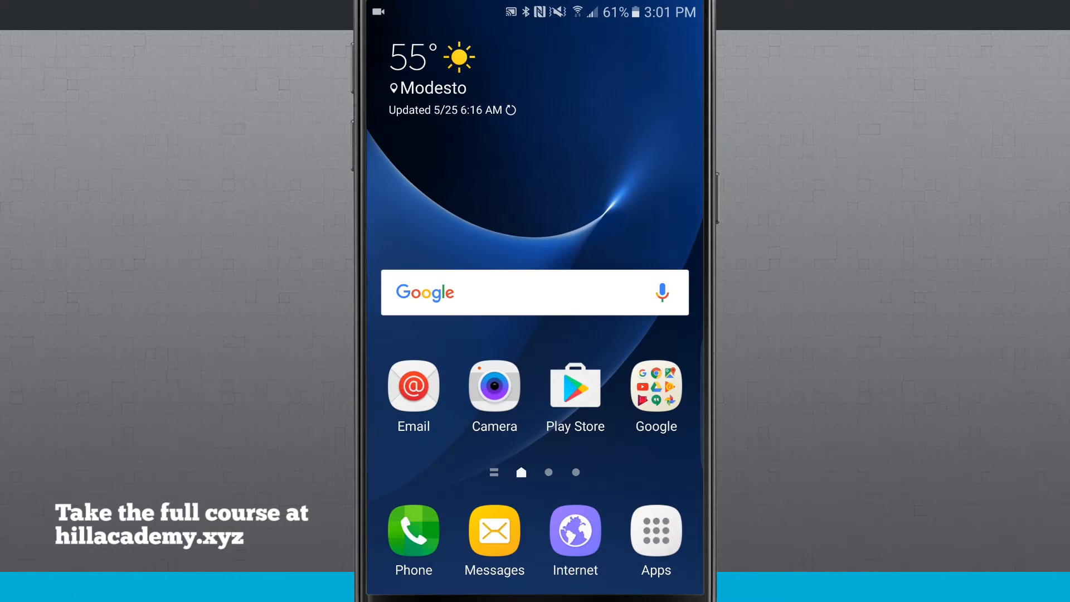
Launch Galaxy Apps from the app list and rerun the recent 'Good Lock' search.
left_click(654, 531)
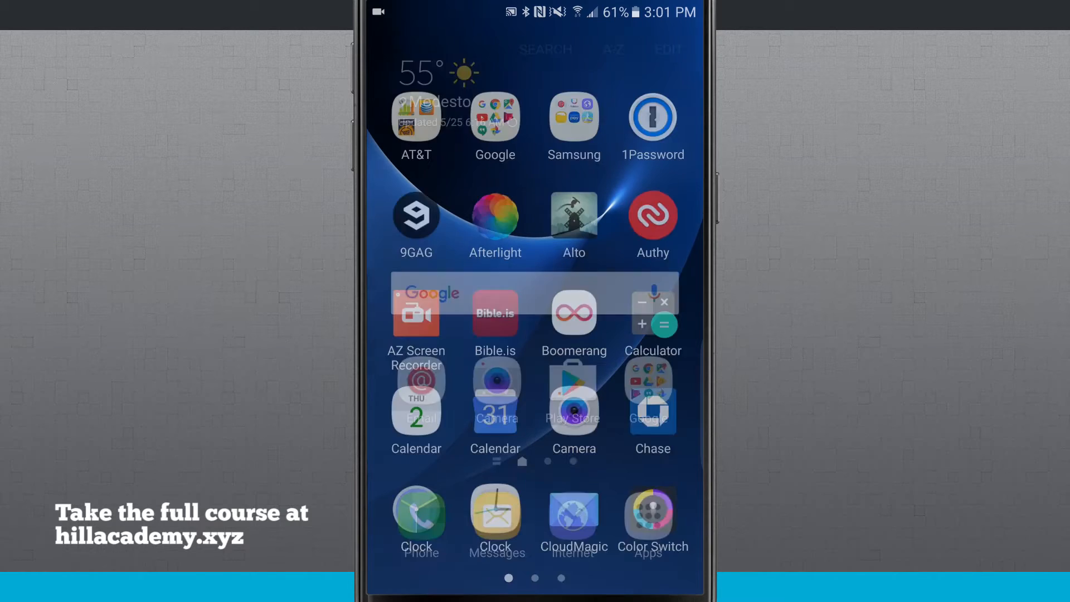
left_click(574, 116)
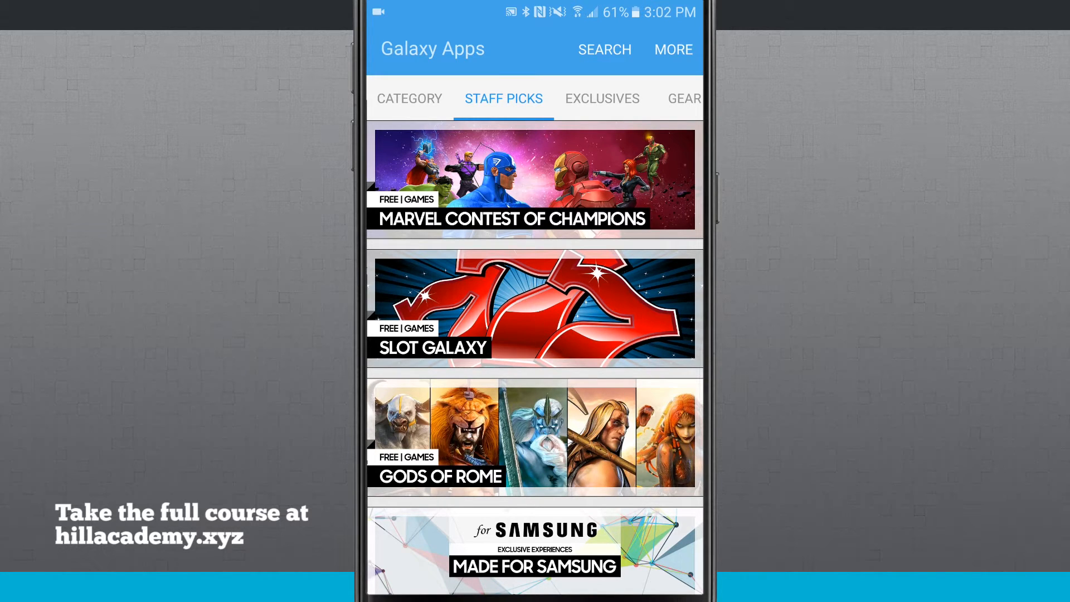
left_click(603, 49)
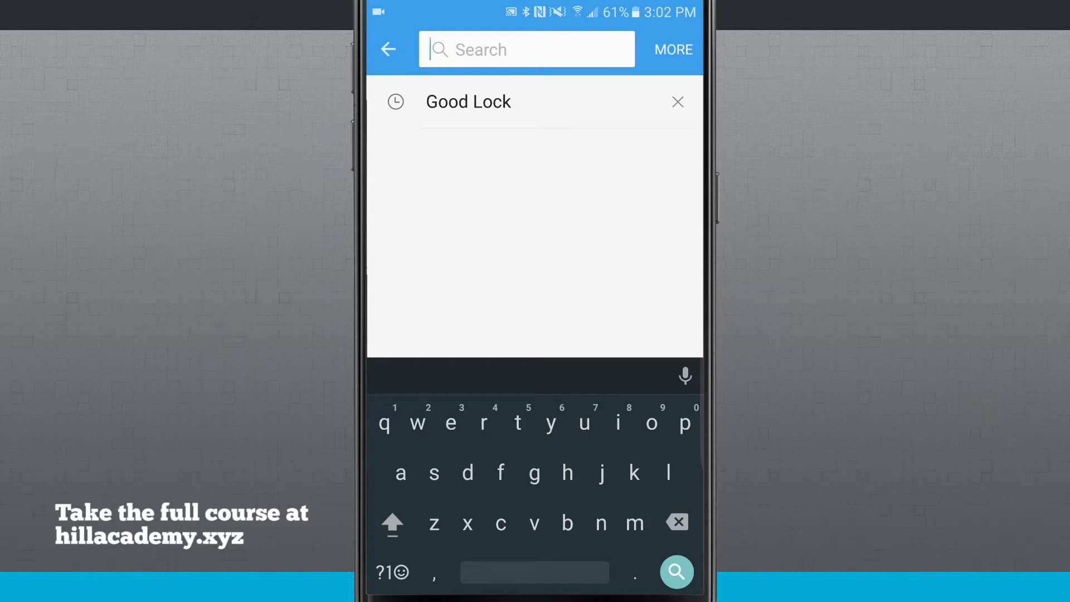
left_click(468, 116)
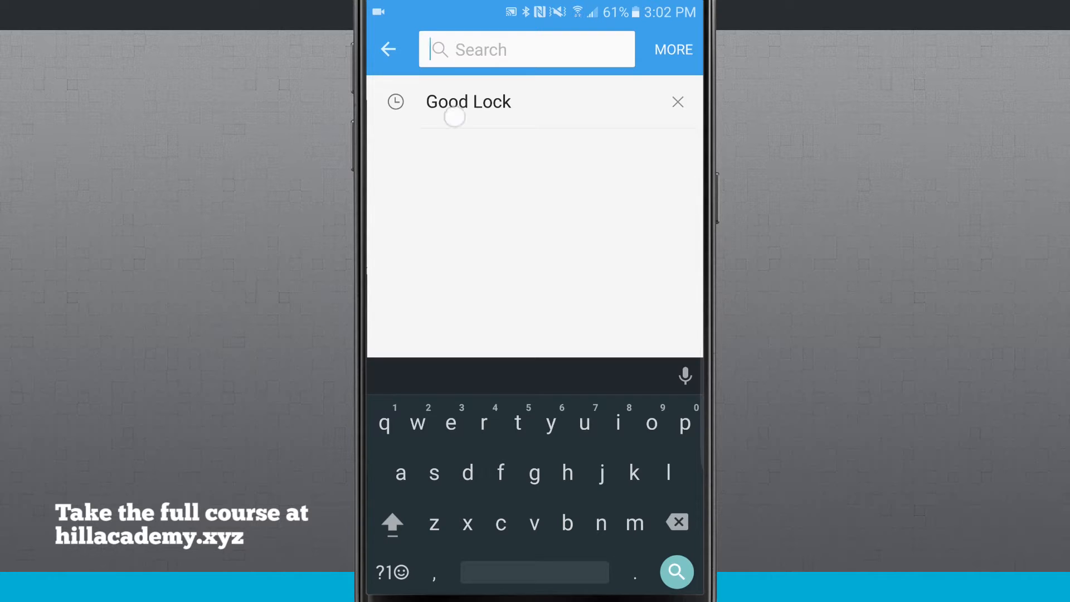
left_click(675, 572)
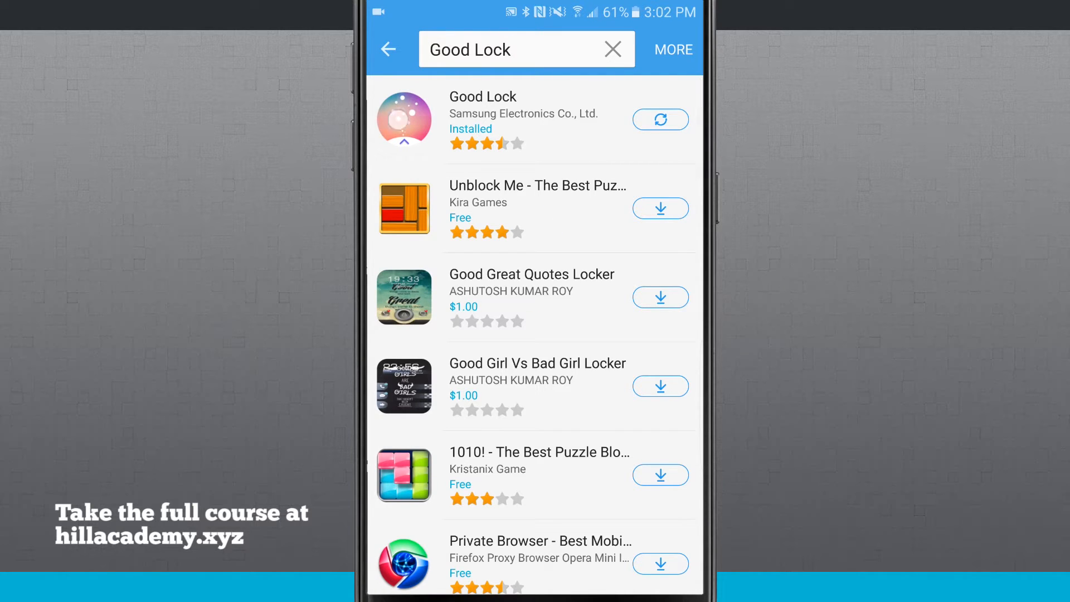
Open the Good Lock details page and update the app.
left_click(483, 97)
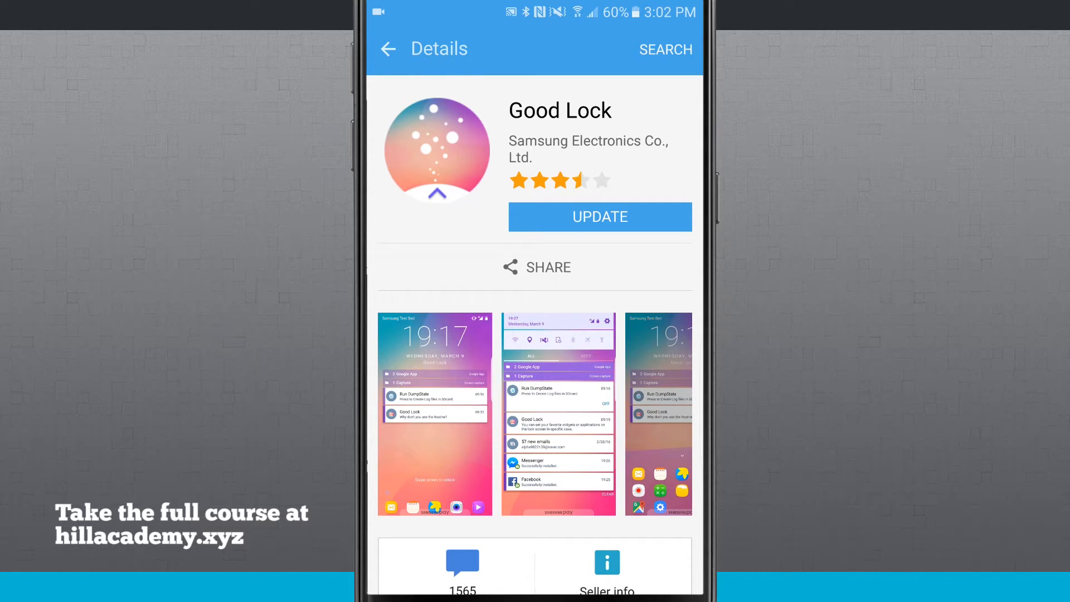
left_click(599, 216)
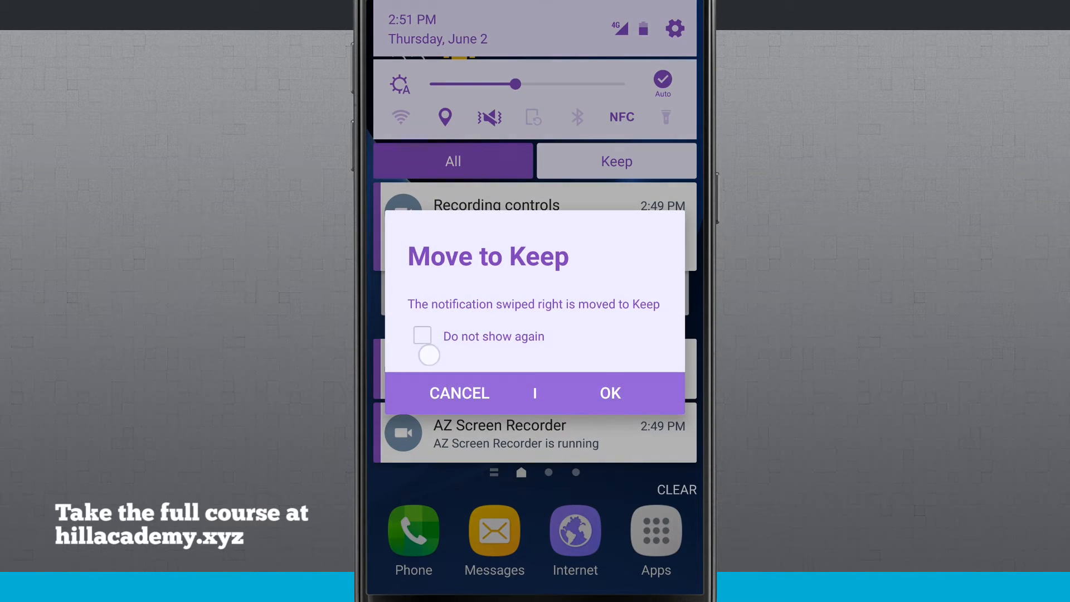
Dismiss the Move to Keep tip permanently and expand the kept message under Keep.
left_click(422, 336)
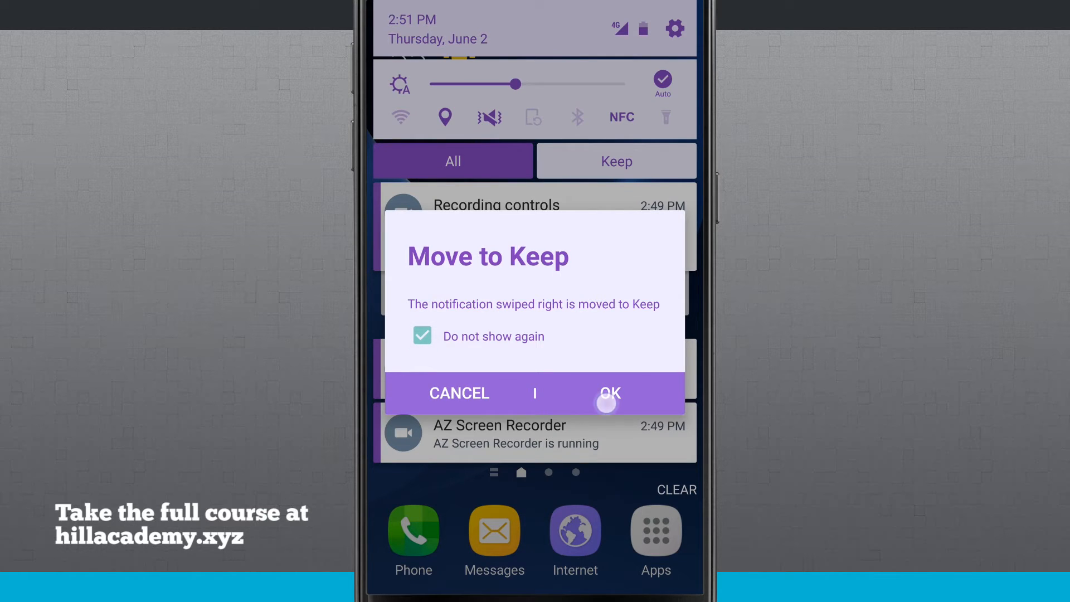
left_click(608, 392)
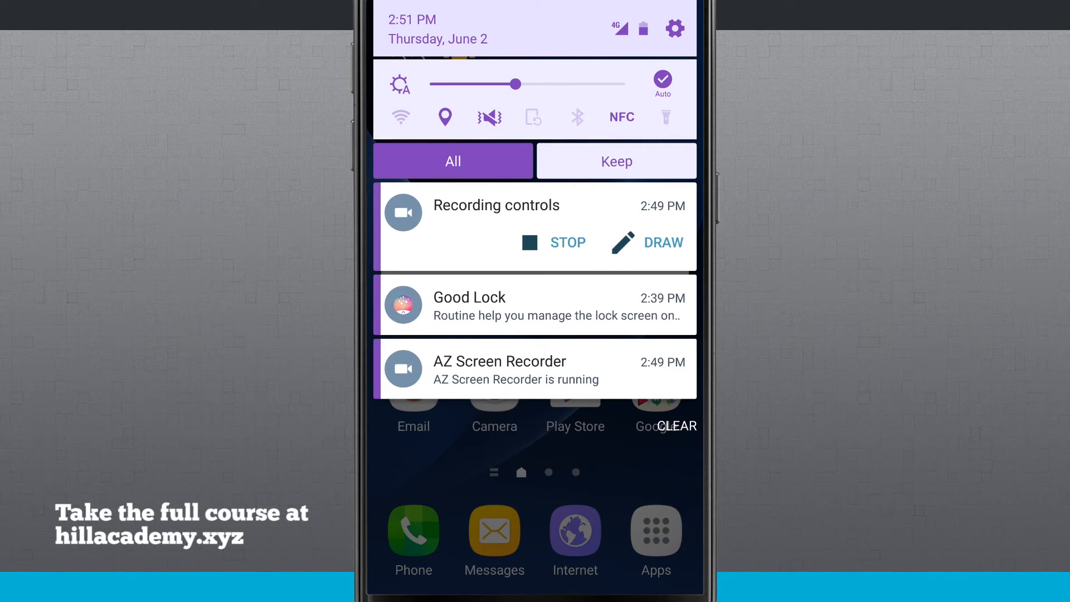
left_click(615, 161)
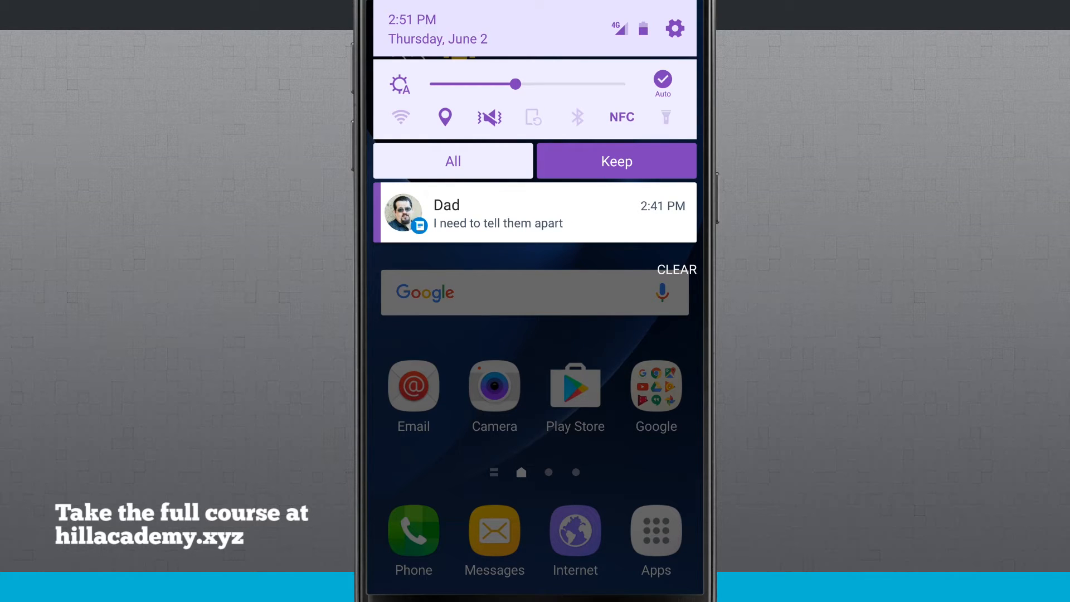
left_click(452, 161)
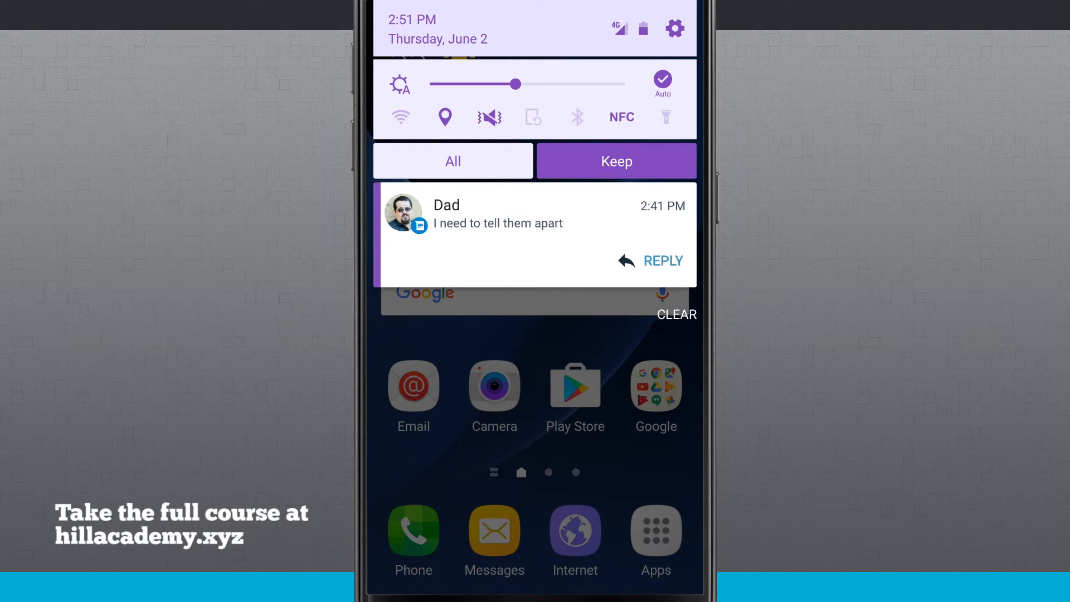
left_click(452, 161)
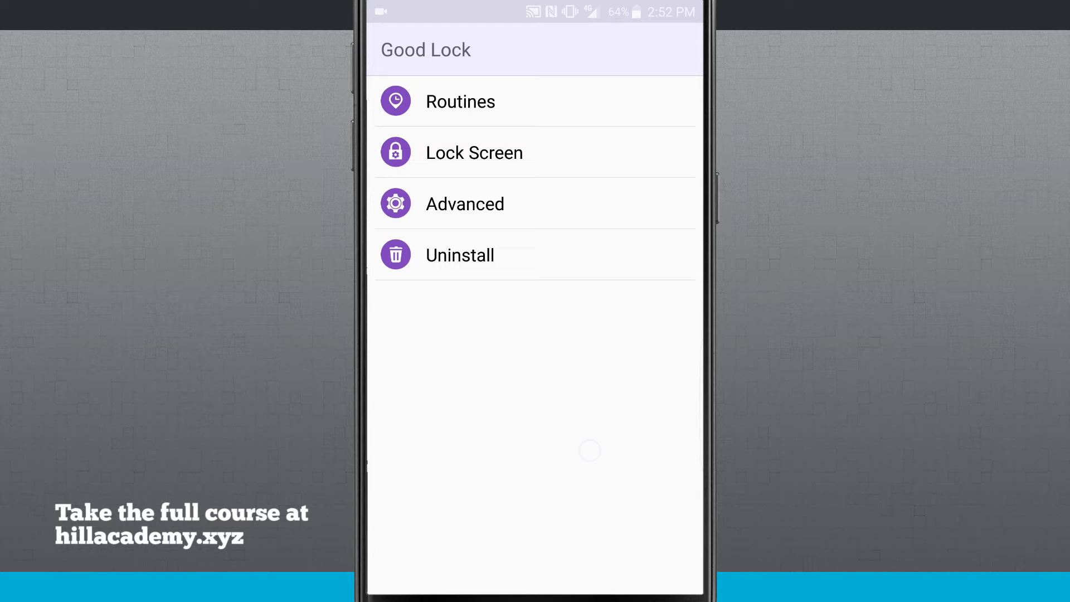
Open Routines, skip its introduction, and start a new routine.
left_click(460, 101)
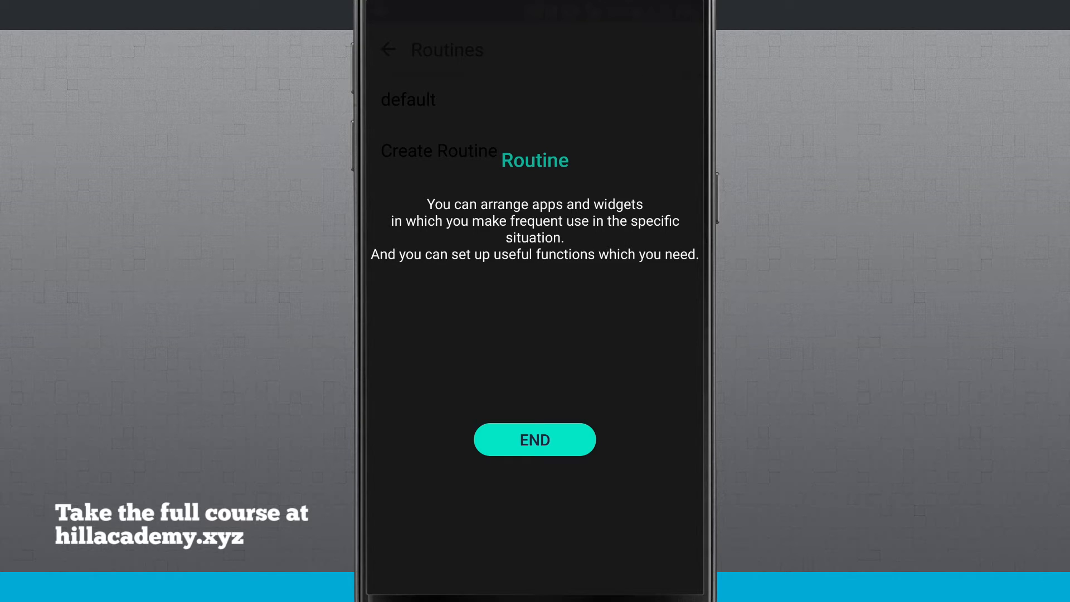
left_click(535, 440)
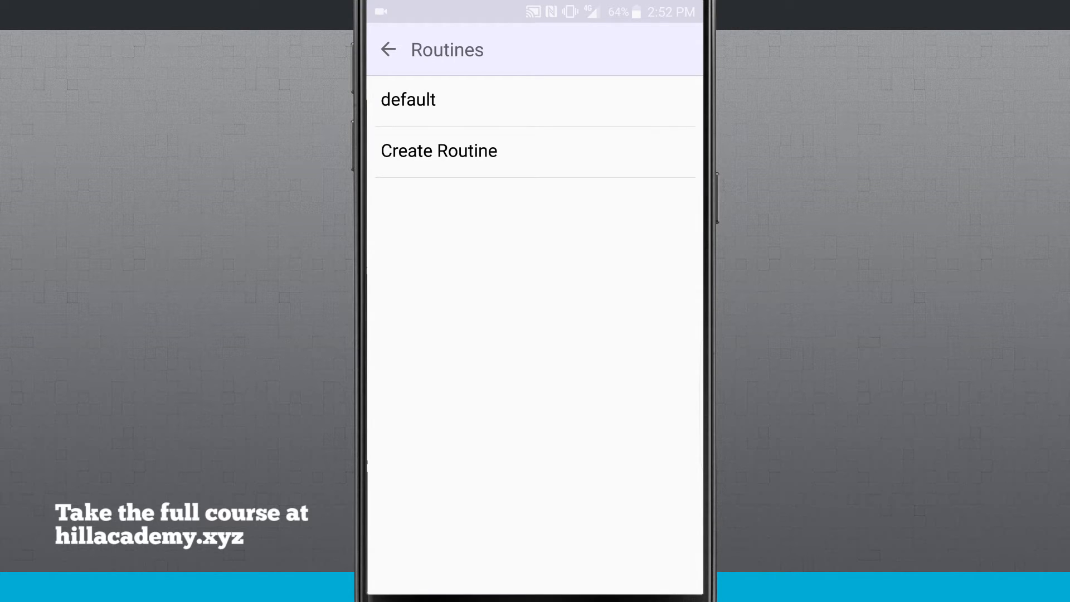
left_click(438, 151)
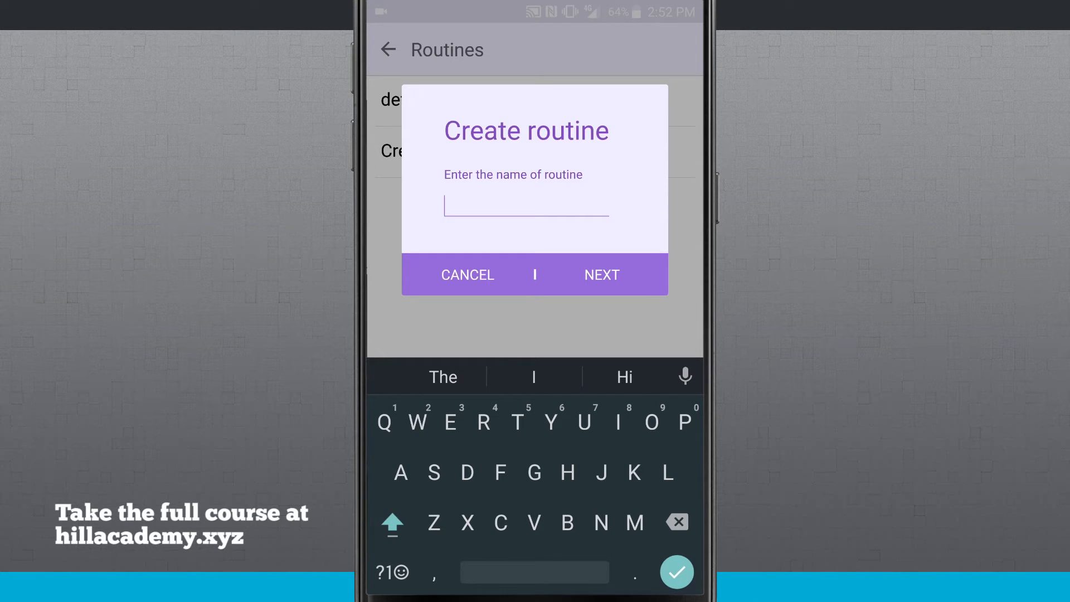
type("Work")
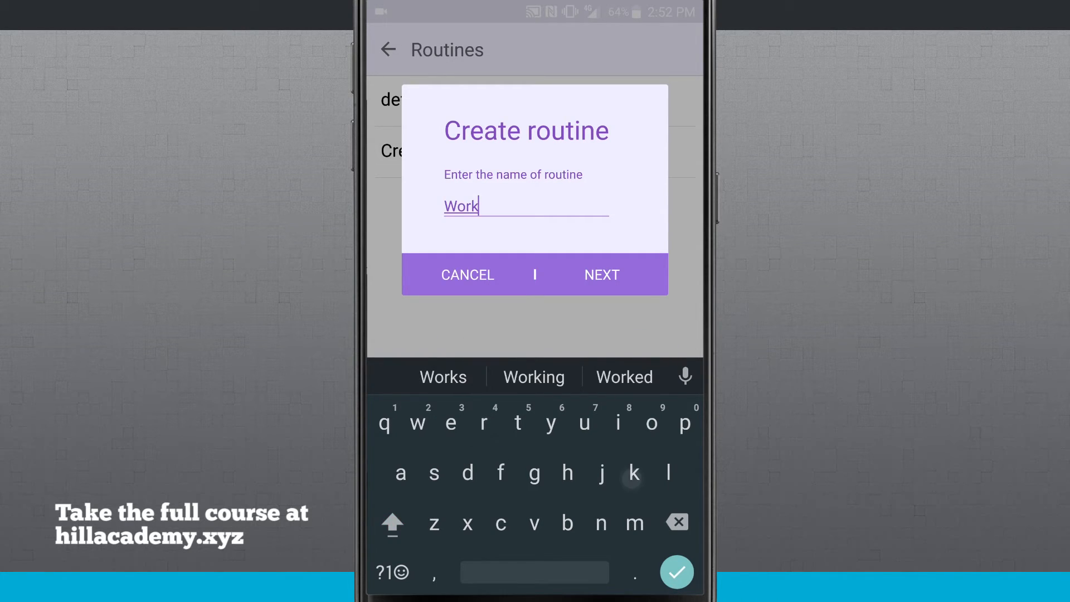
left_click(466, 274)
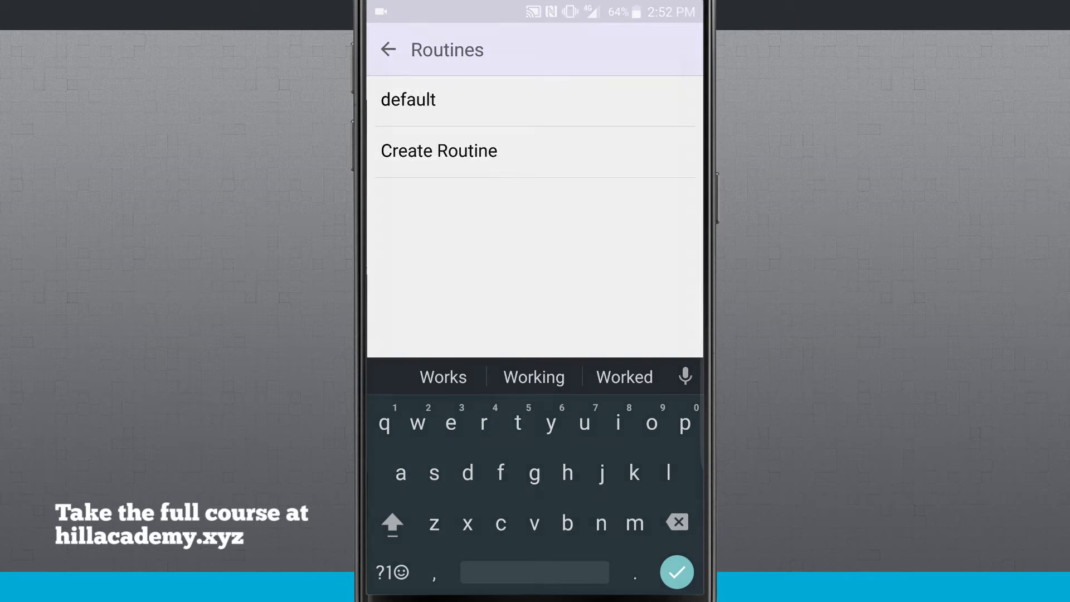
left_click(439, 151)
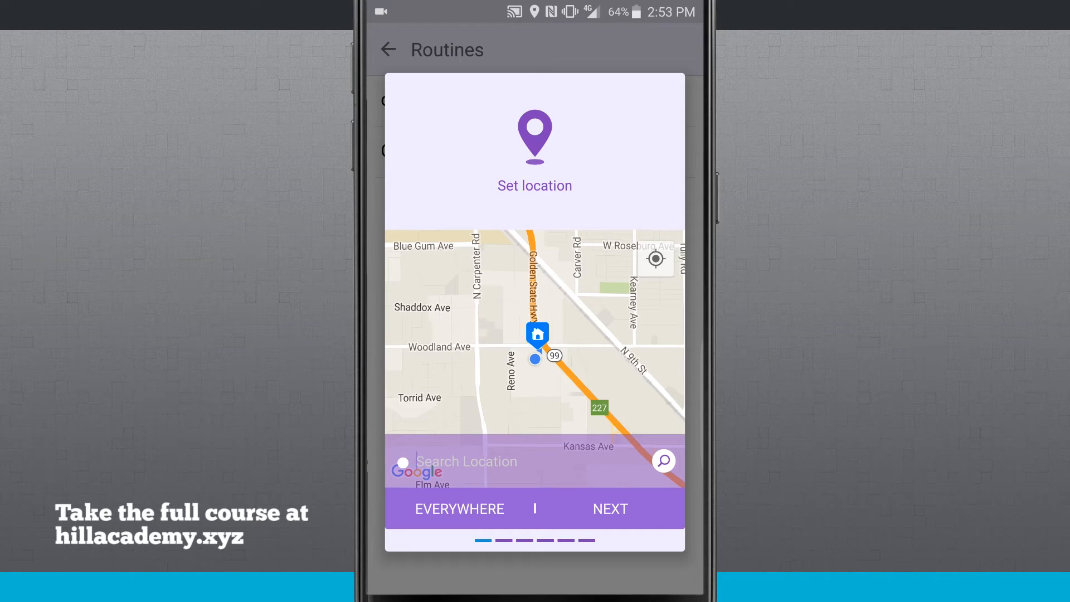
type("1295 N Emerald Ave")
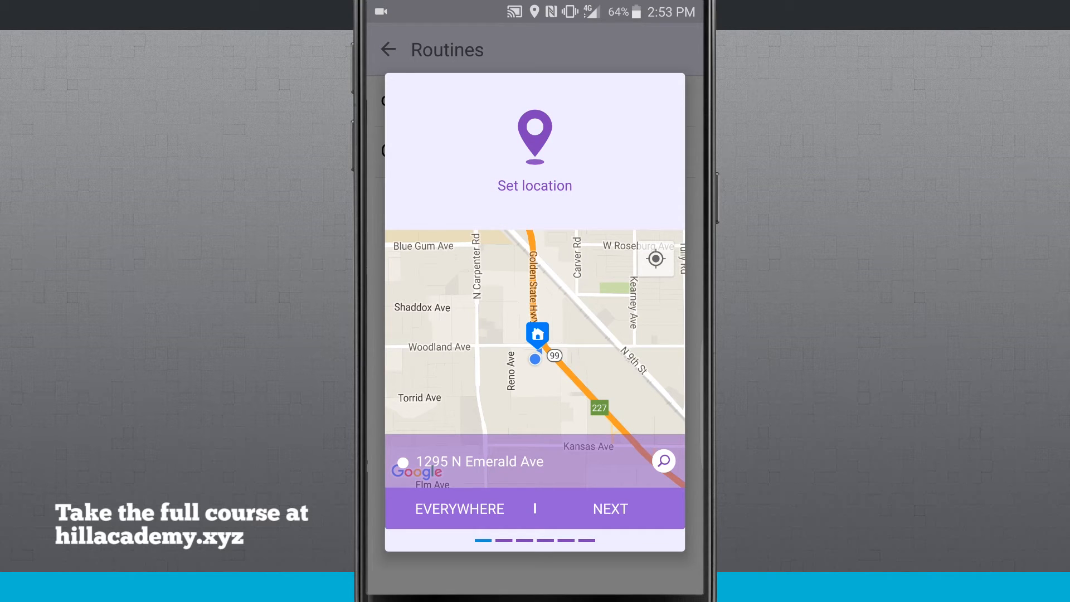
left_click(609, 508)
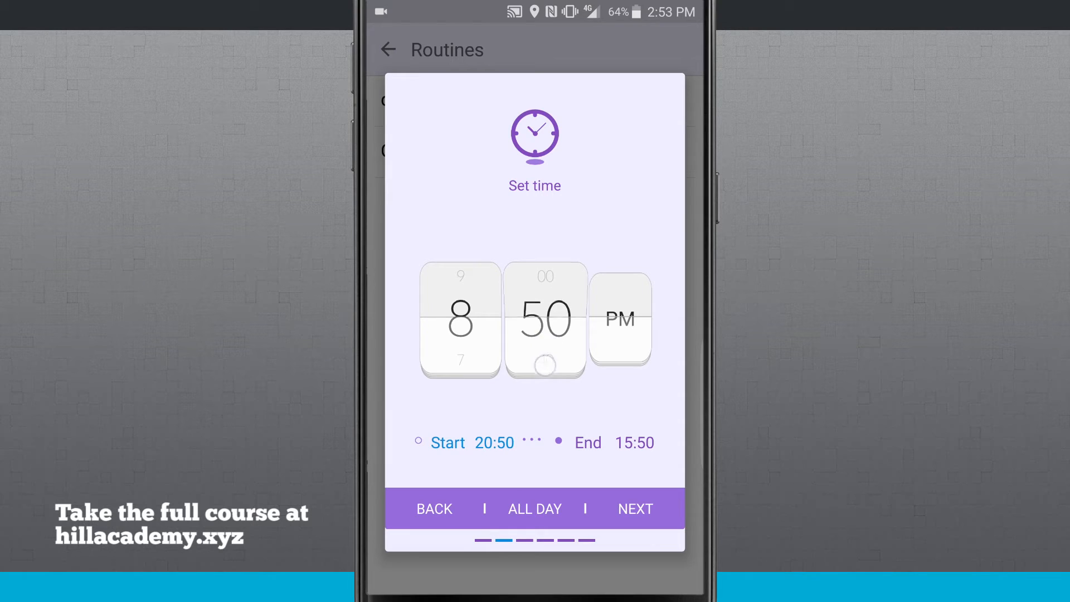
Schedule Work for 08:00–17:00 and enable Wi-Fi, auto-rotation and Bluetooth.
left_click_drag(544, 365, 545, 383)
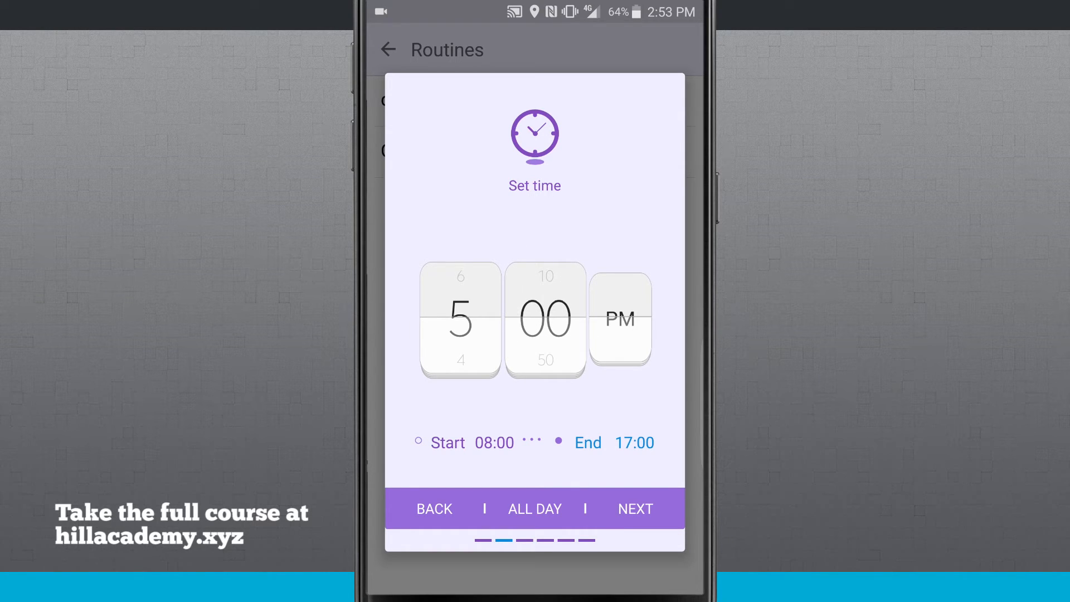
left_click(635, 509)
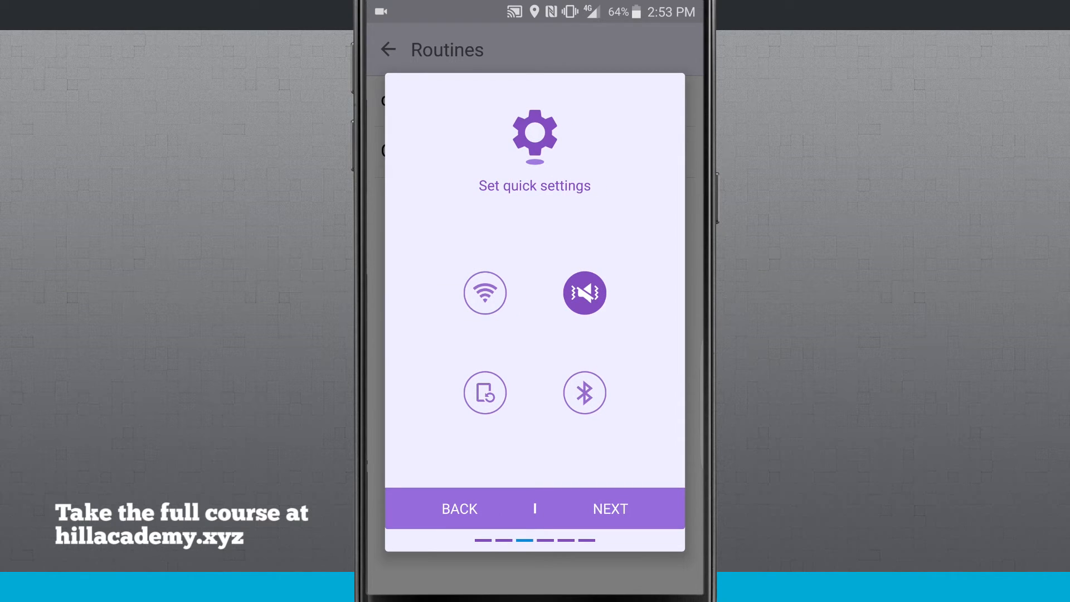
left_click(484, 392)
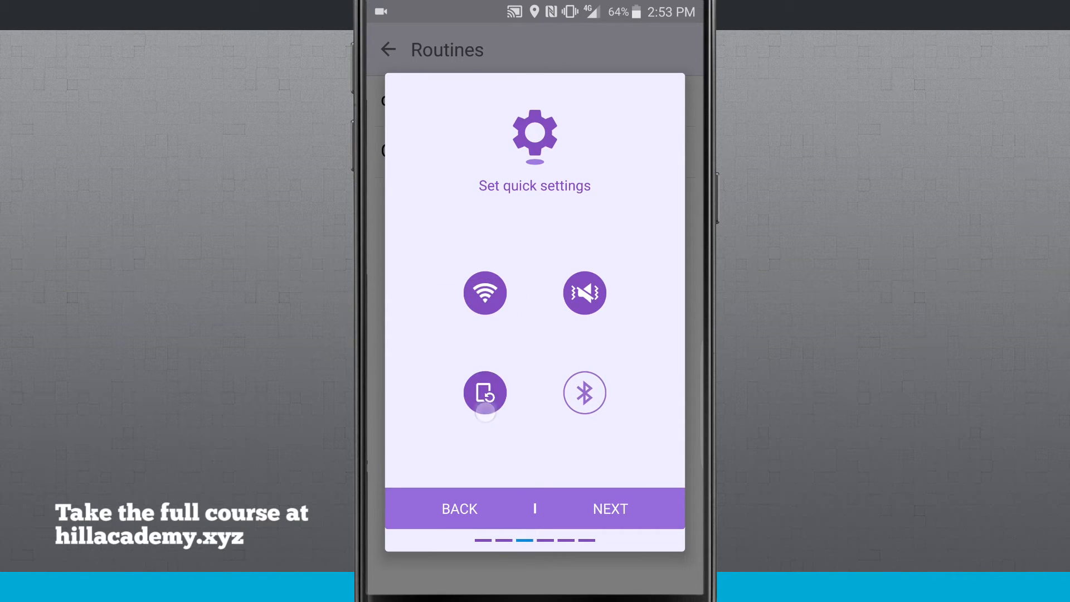
left_click(584, 392)
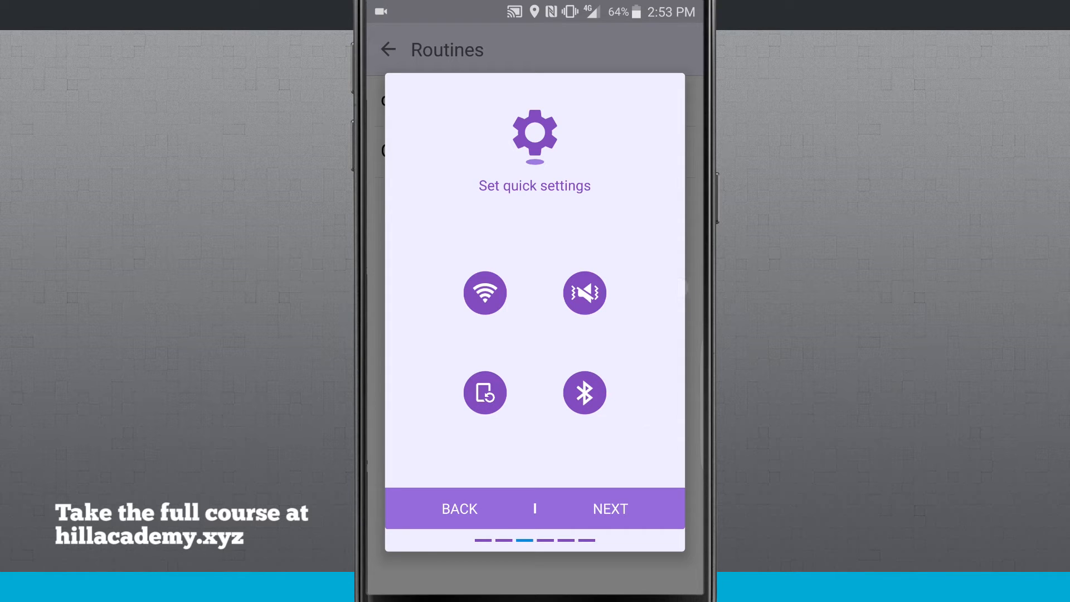
left_click(608, 509)
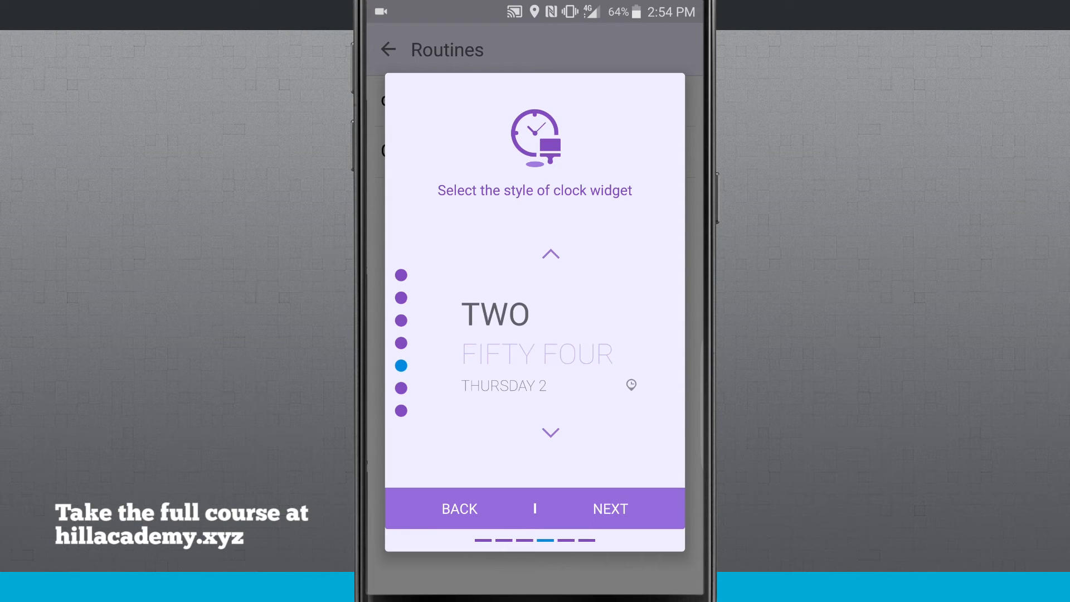
Keep the default clock style and choose a teal base color theme.
left_click(609, 508)
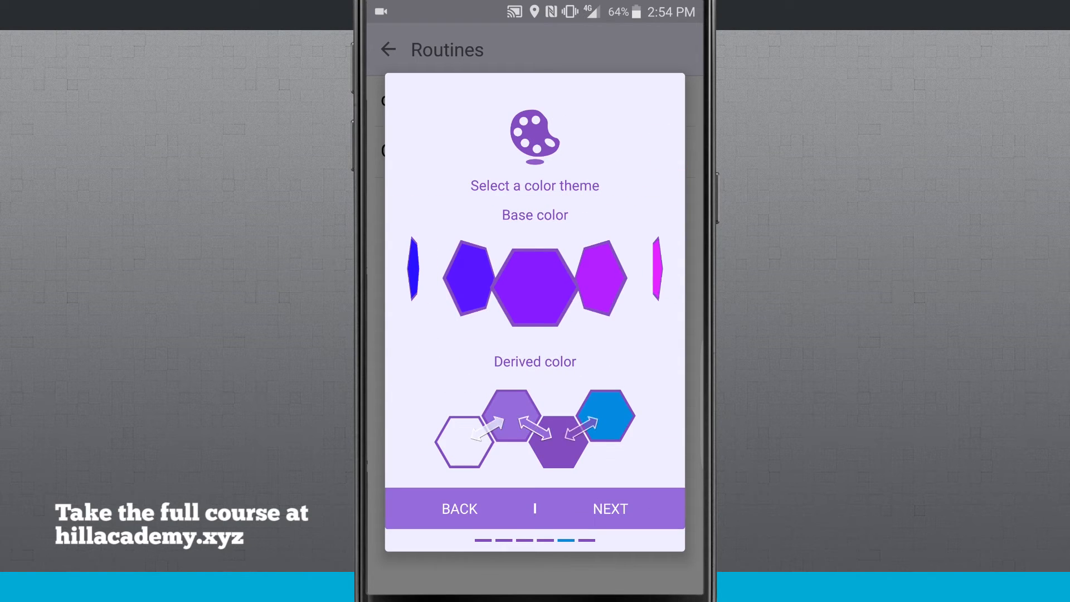
left_click(467, 282)
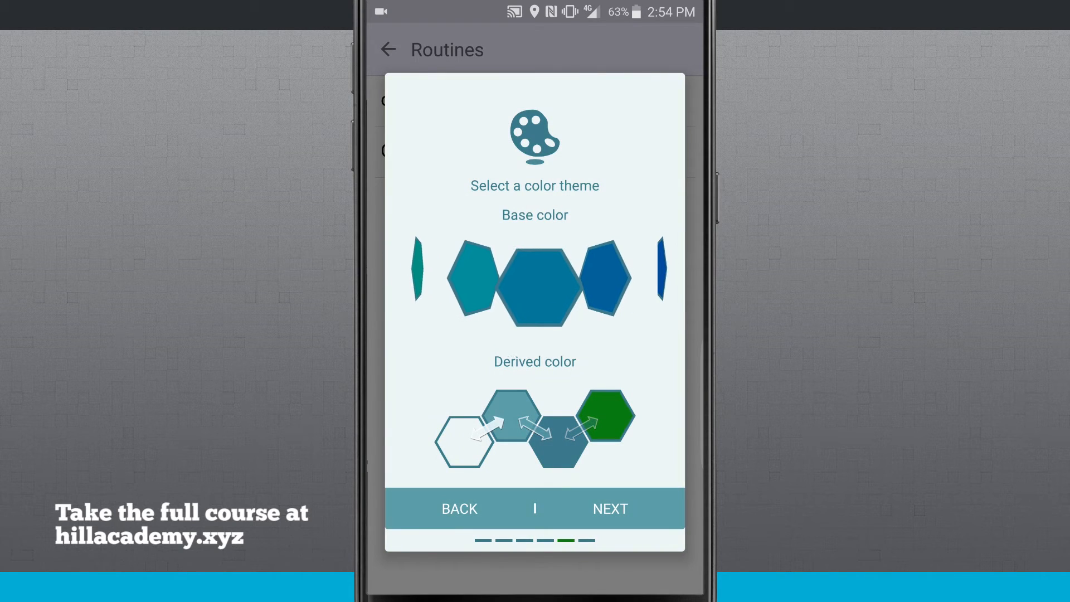
left_click(608, 508)
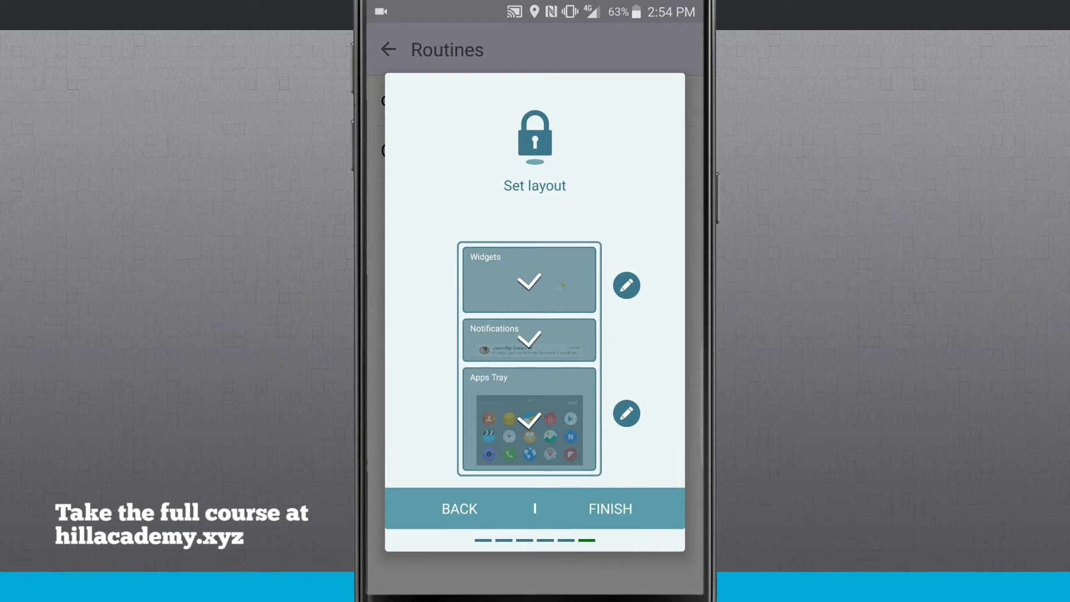
Reduce the apps tray grid to 4 columns and browse apps without adding any.
left_click(625, 413)
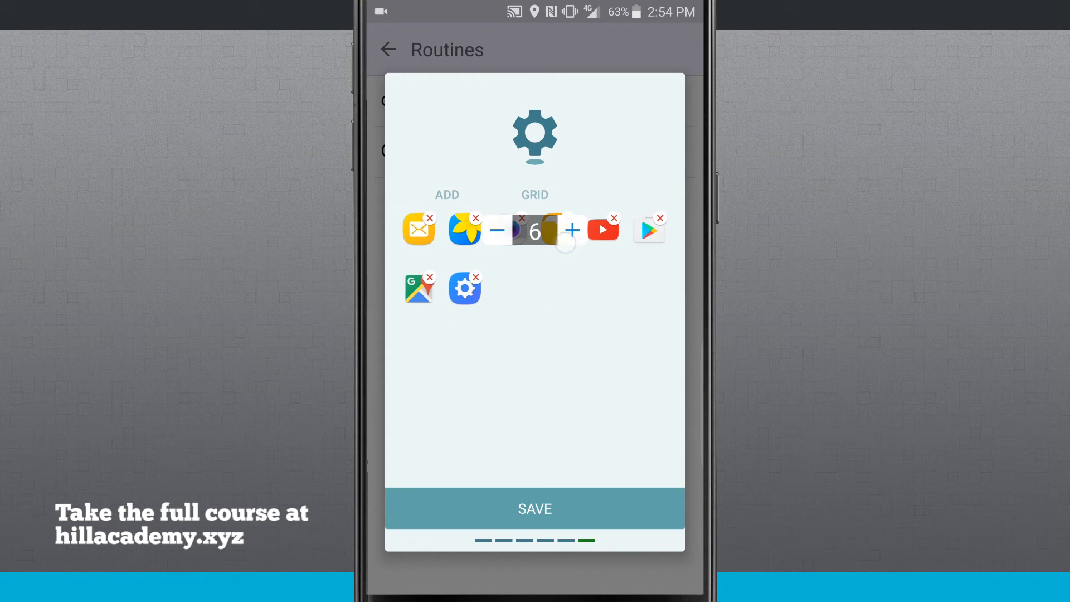
left_click(572, 230)
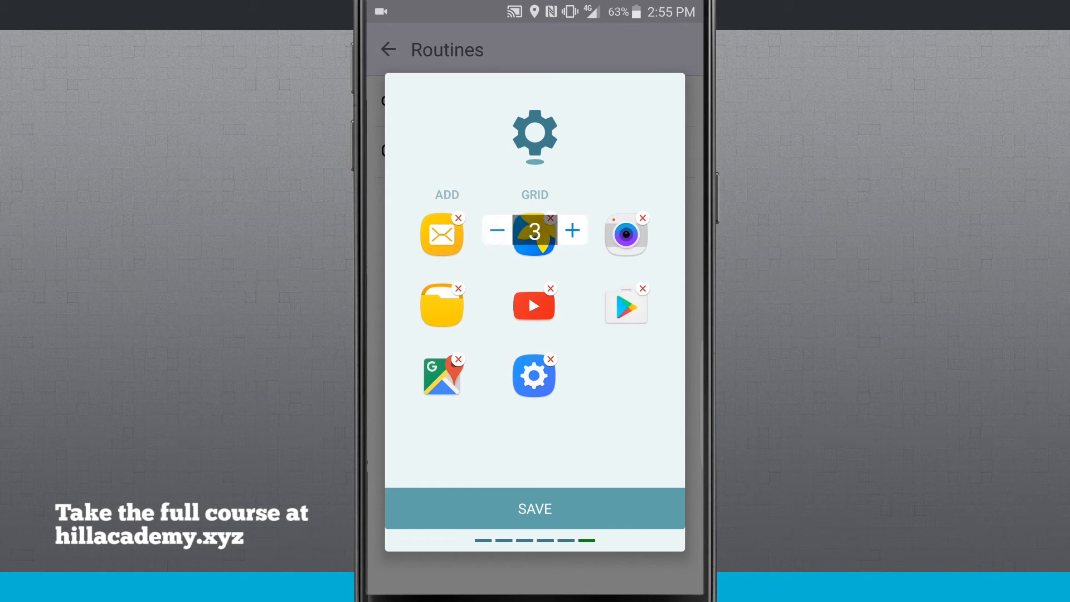
left_click(572, 230)
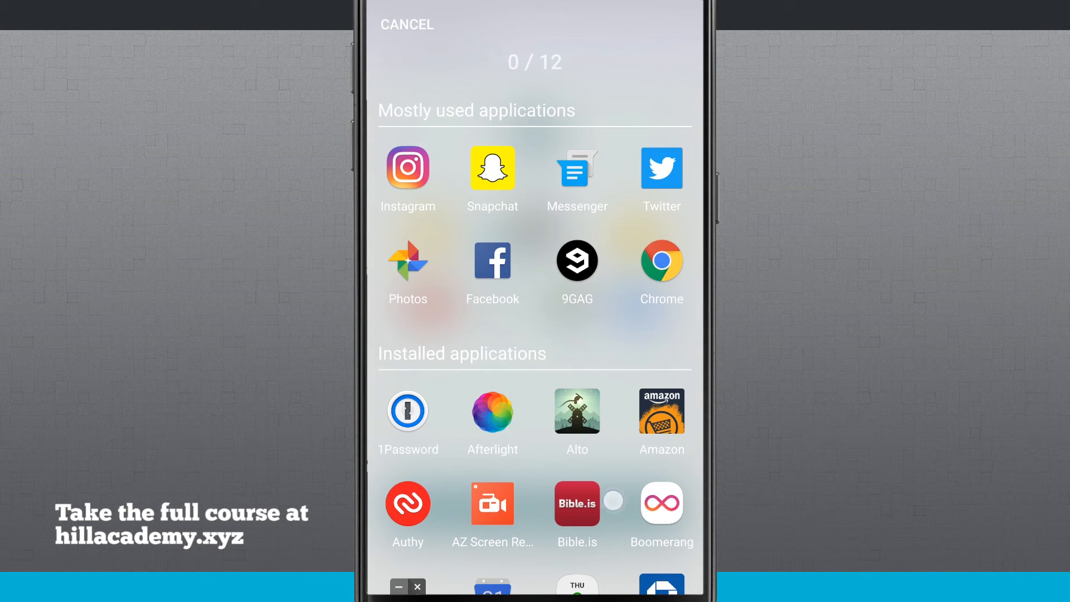
scroll("down", 3)
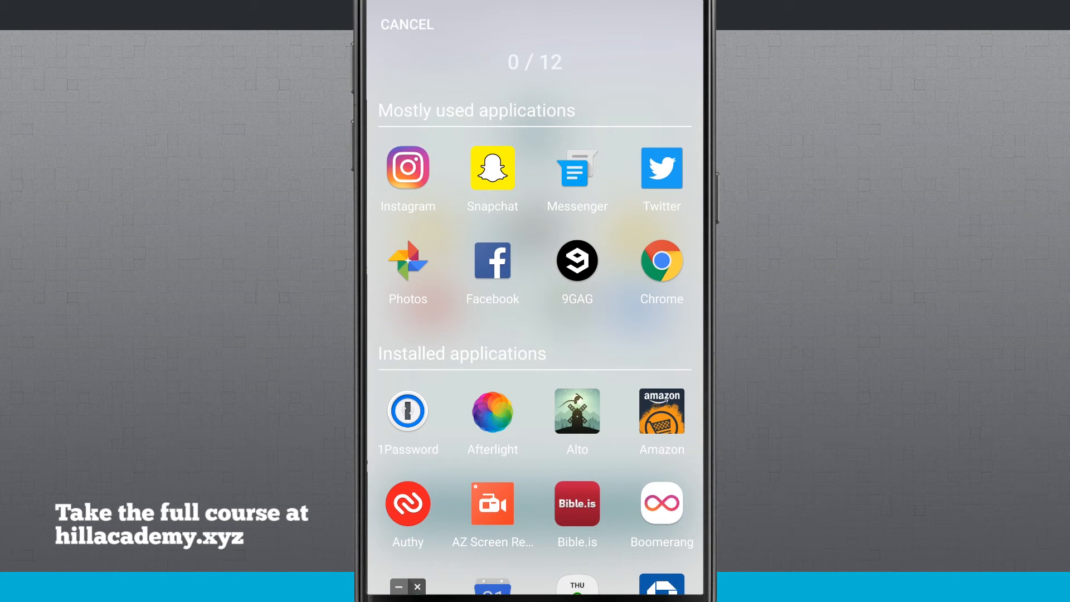
left_click(407, 25)
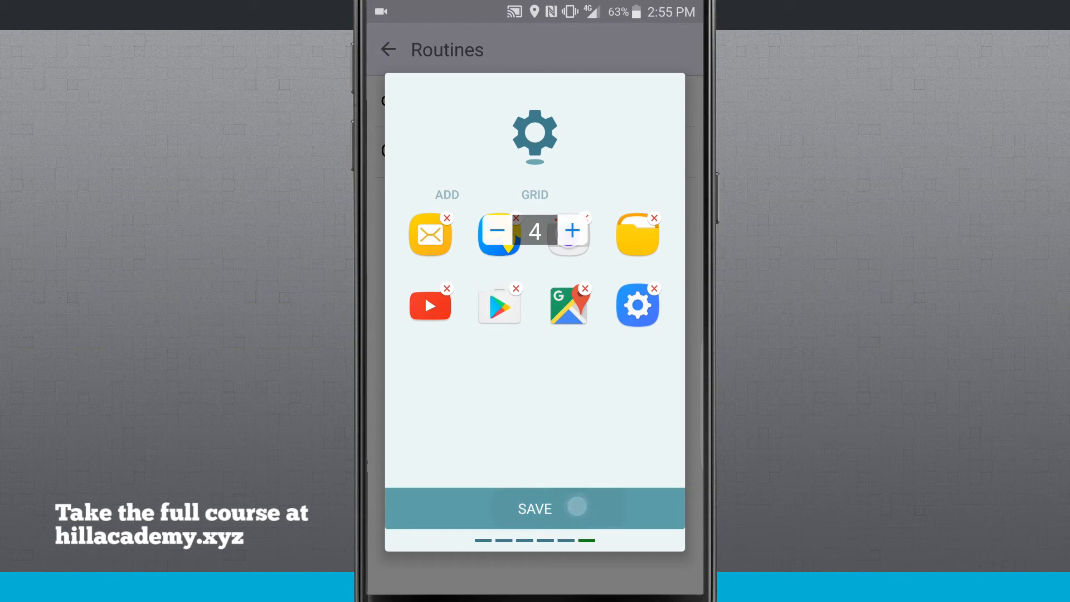
Save the apps tray, finish the layout, and acknowledge the Completed dialog.
left_click(535, 509)
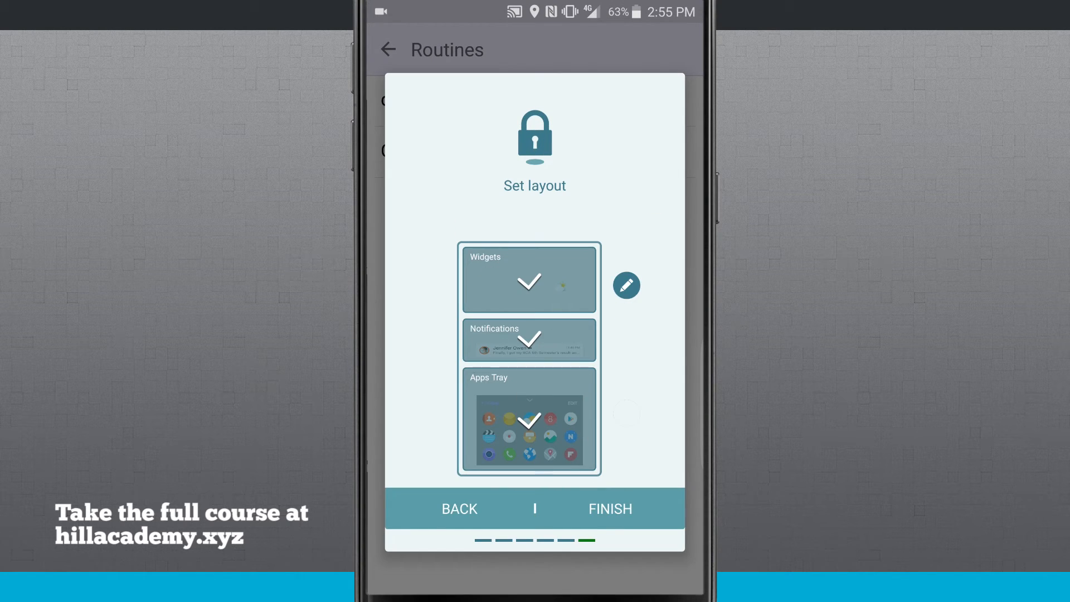
left_click(608, 509)
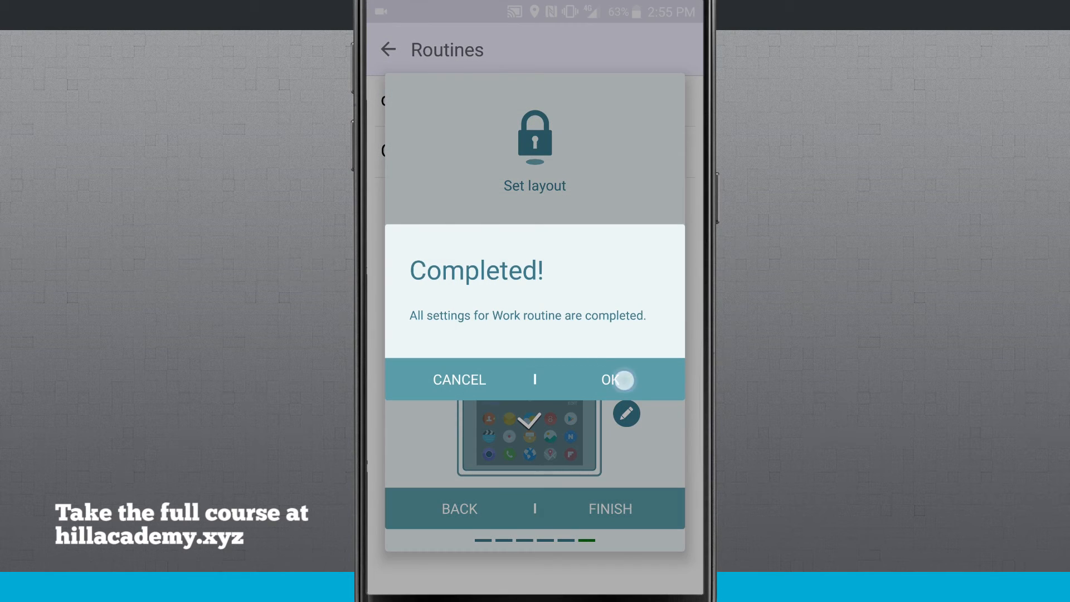
left_click(612, 380)
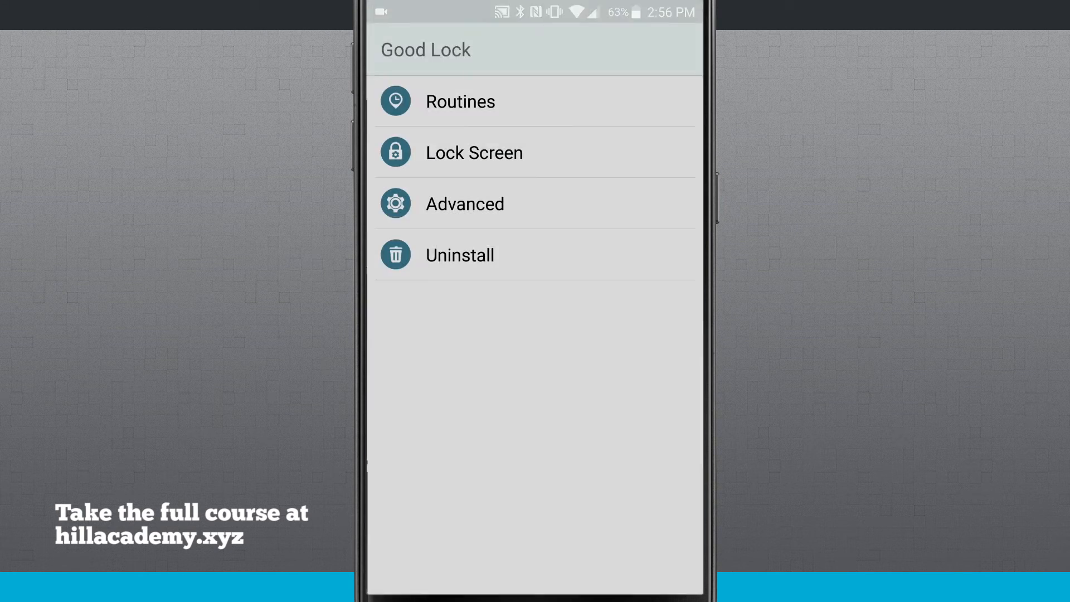
In Lock Screen settings, enable lock screen wallpaper, colored wallpaper and colored clock.
left_click(474, 153)
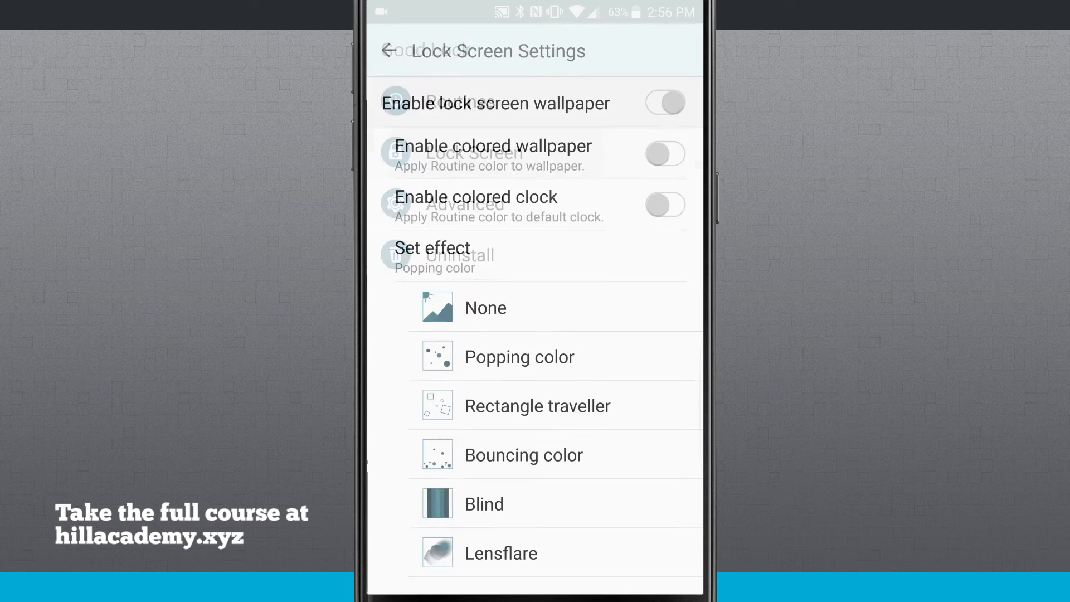
left_click(665, 101)
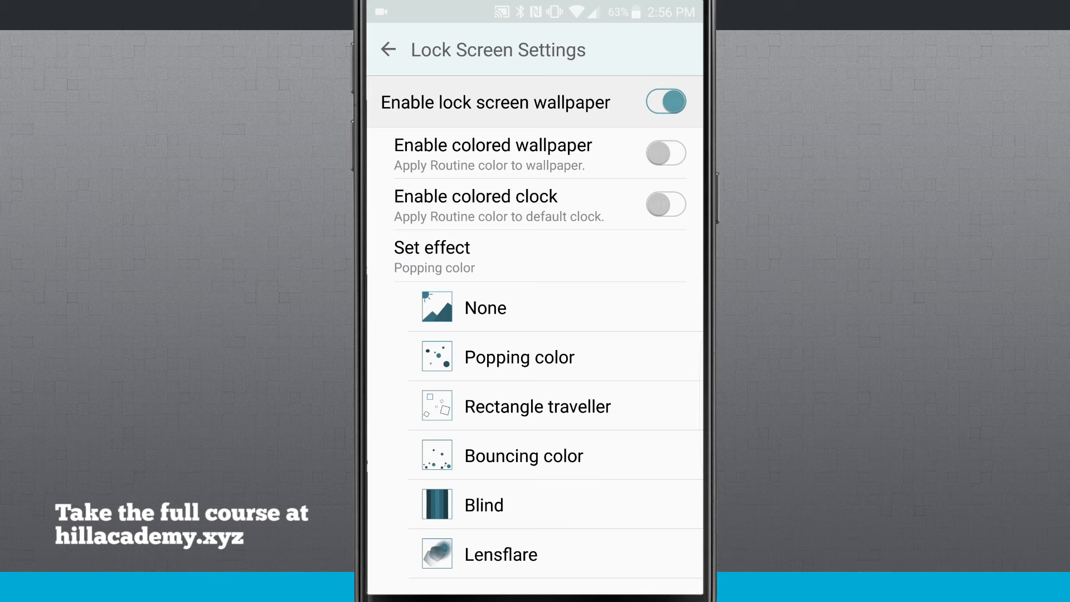
left_click(666, 153)
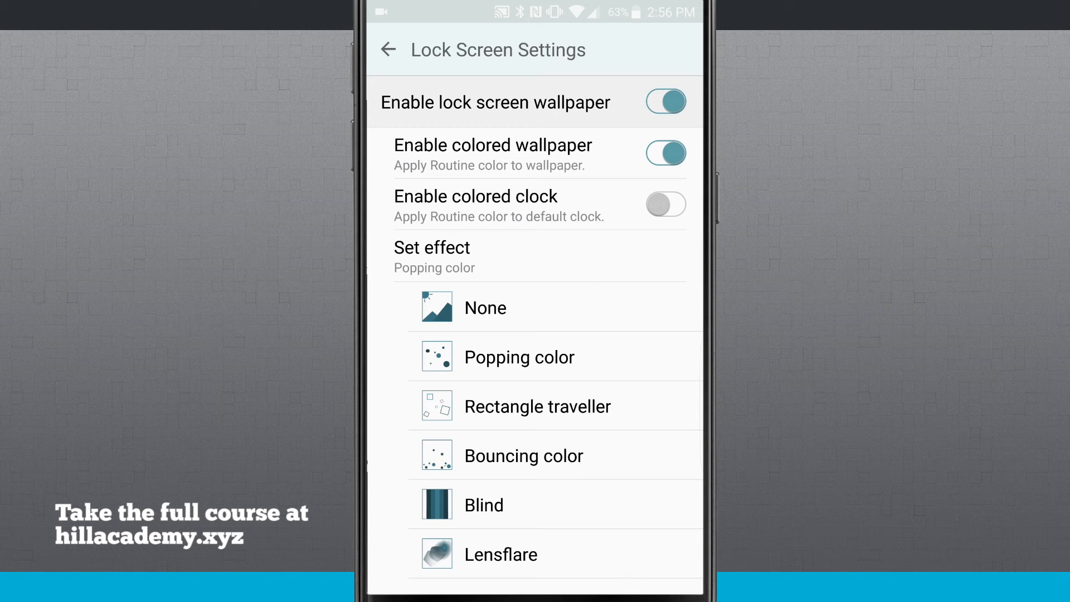
left_click(666, 204)
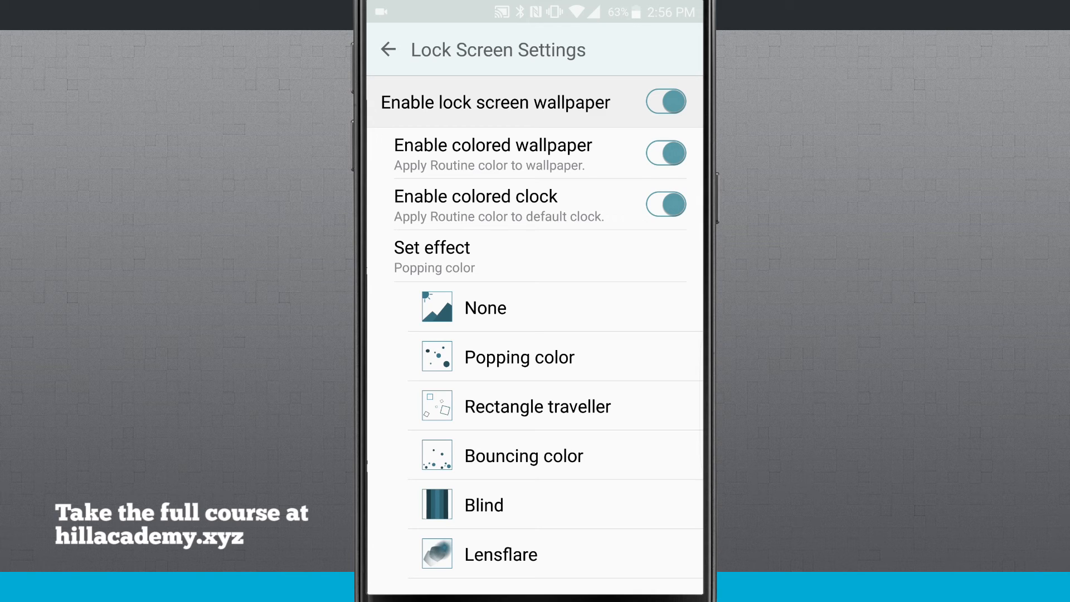
left_click(386, 49)
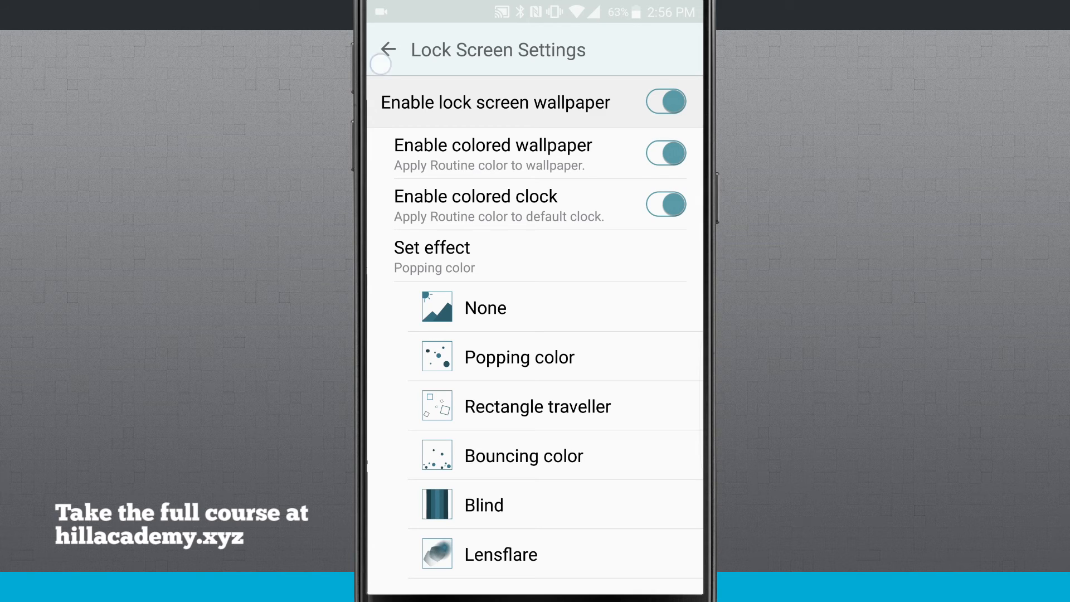
Show recent apps, dismiss Play Store from the list, and scroll the panel.
left_click(386, 49)
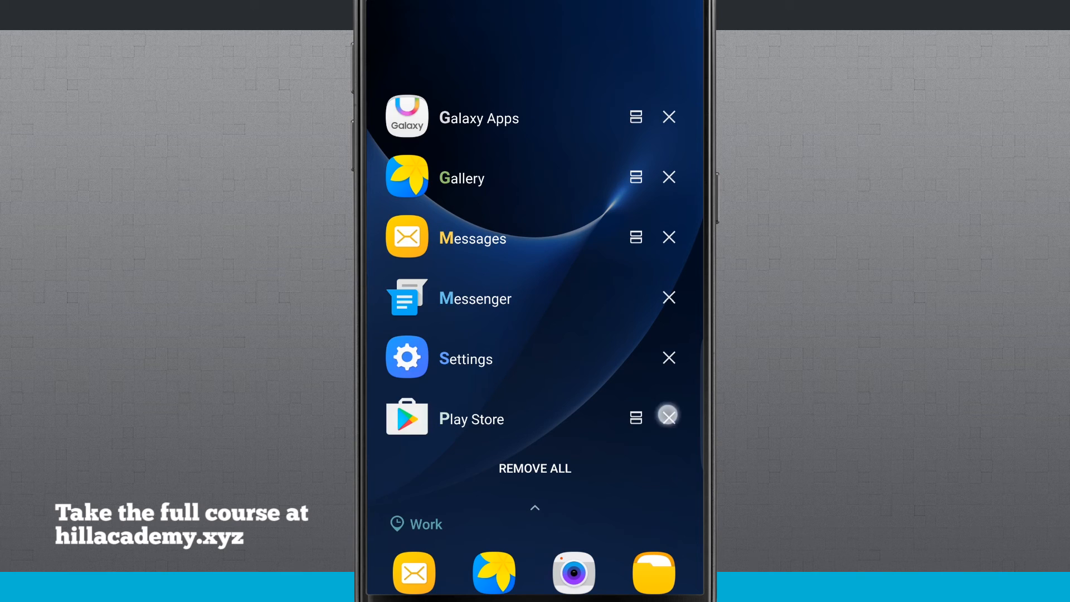
left_click(668, 416)
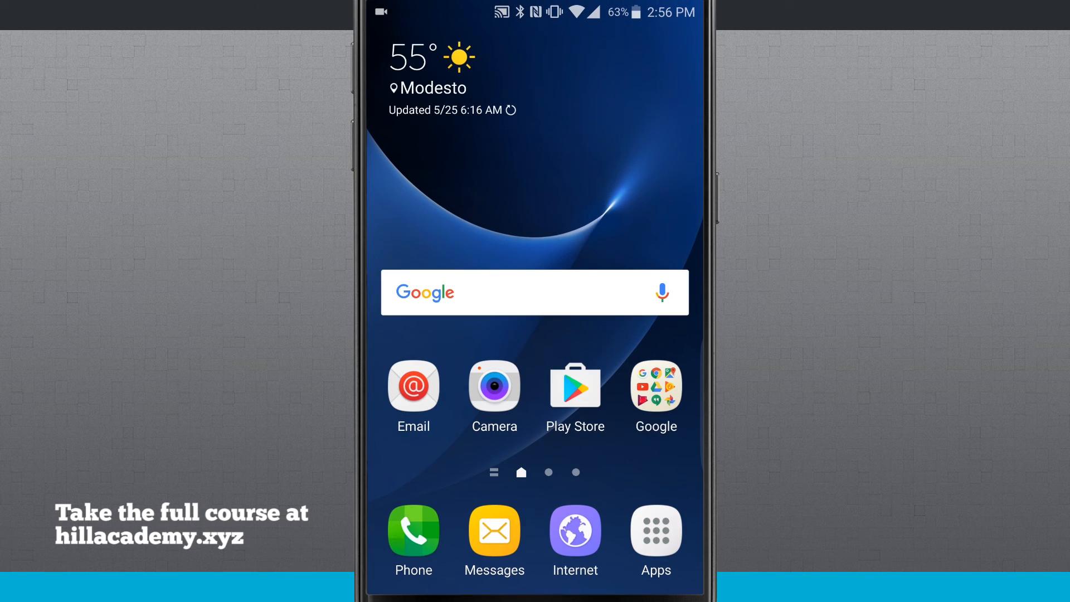
scroll("down", 3)
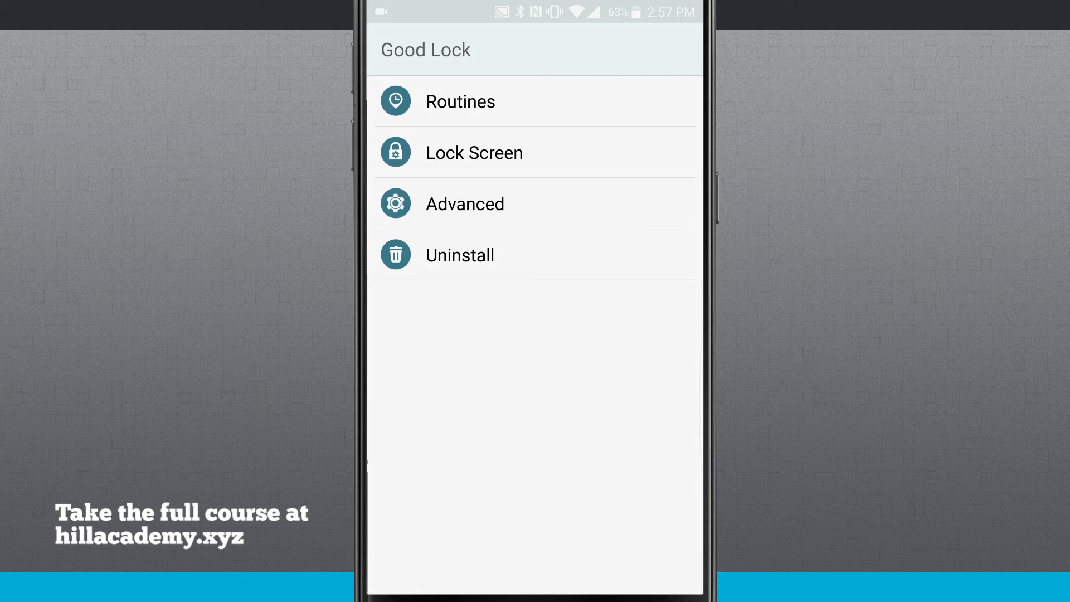
In Advanced settings, move the last quick setting icon beside the flashlight and toggle AppTray and Notification KEEP.
left_click(464, 204)
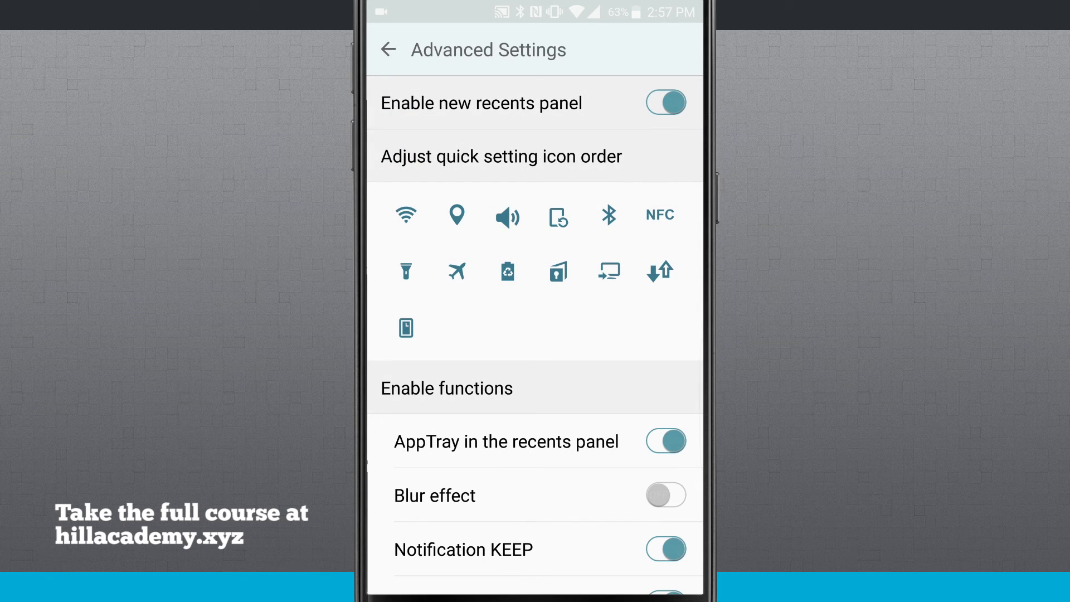
left_click(404, 329)
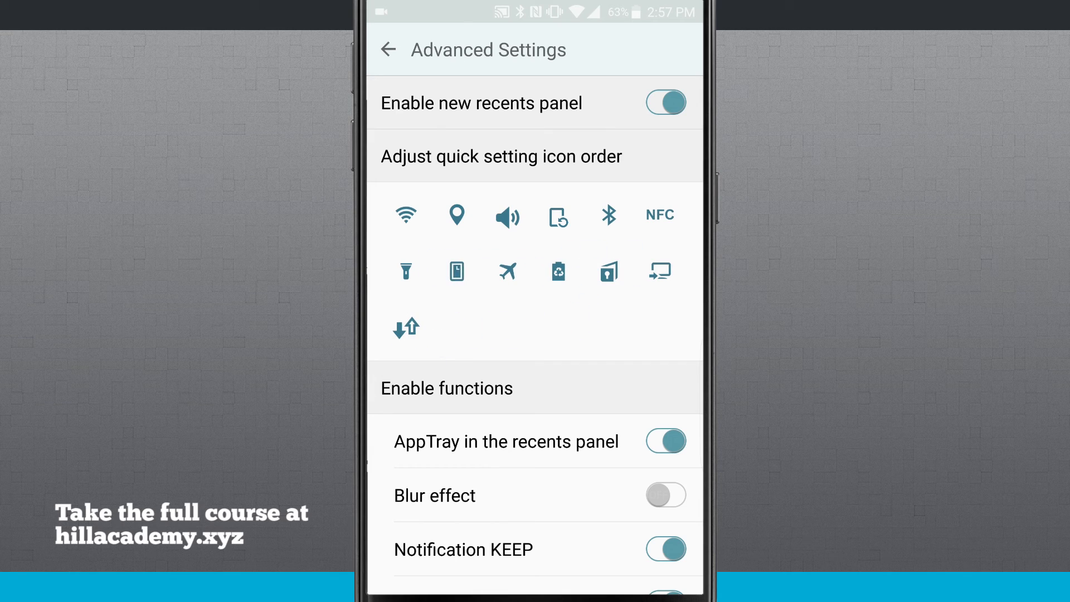
scroll("down", 3)
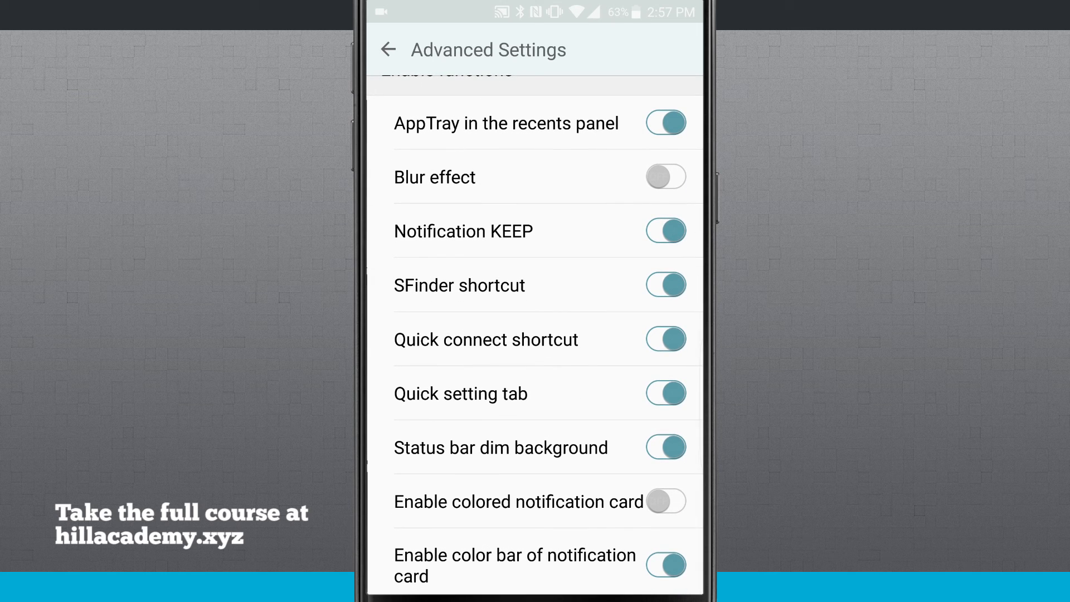
left_click(666, 123)
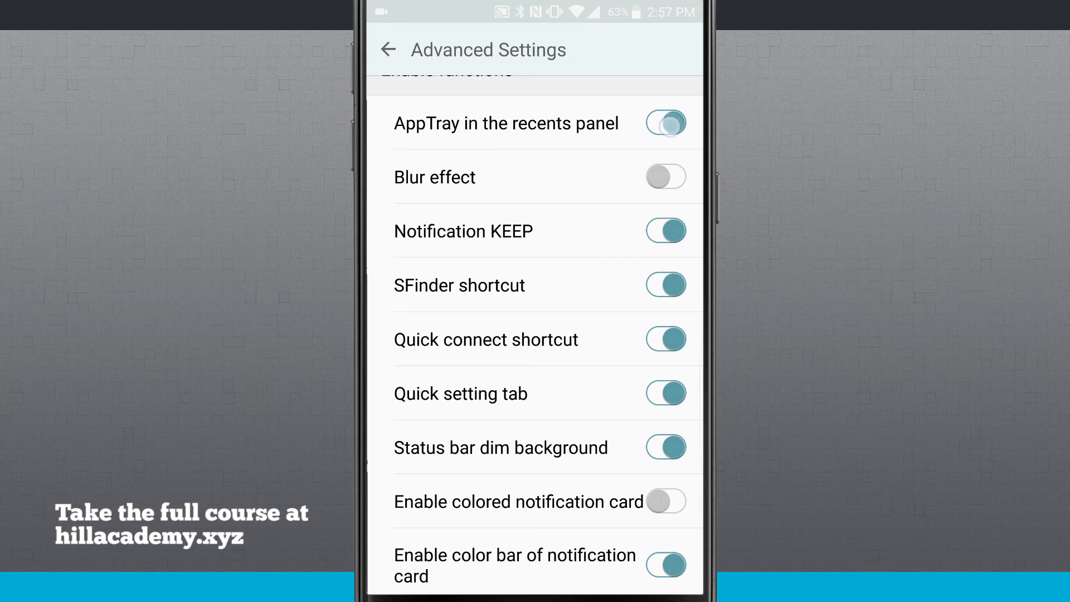
left_click(665, 124)
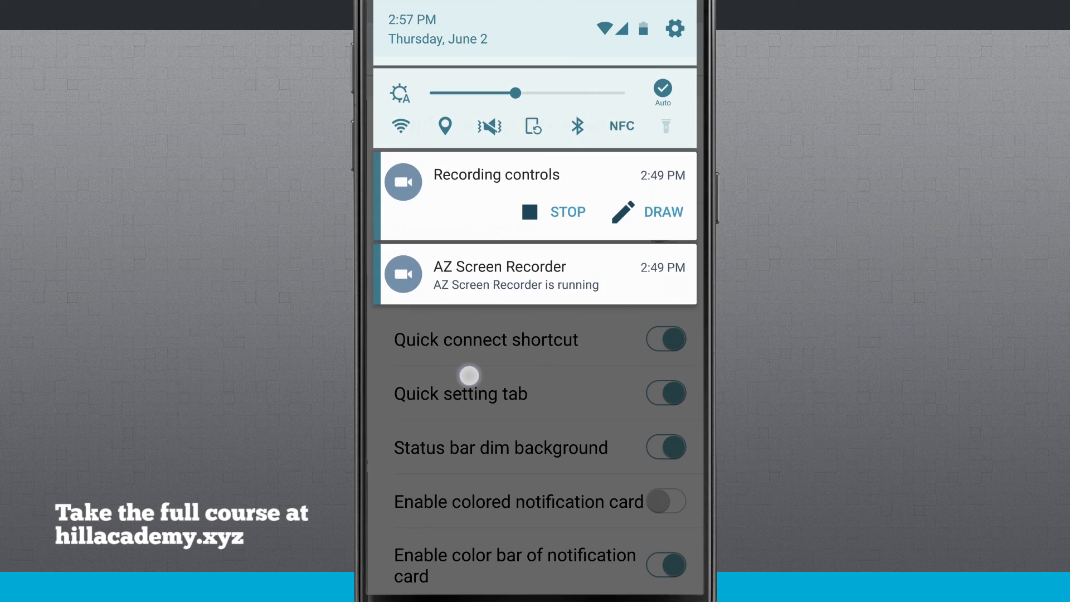
Switch off Enable new recents panel, recheck Advanced settings, then go to the home screen.
scroll("down", 3)
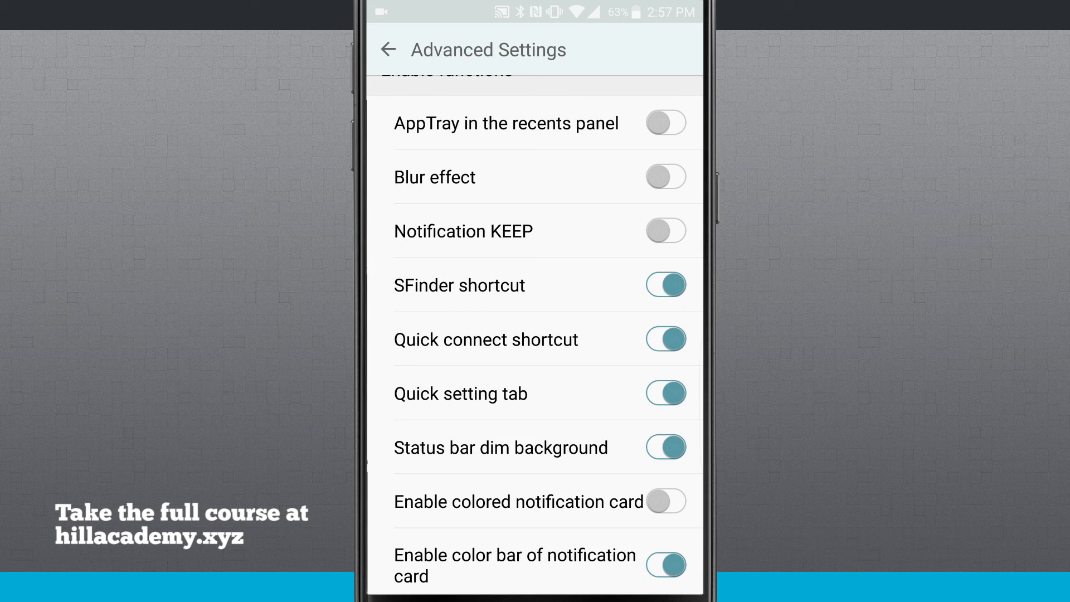
scroll("down", 3)
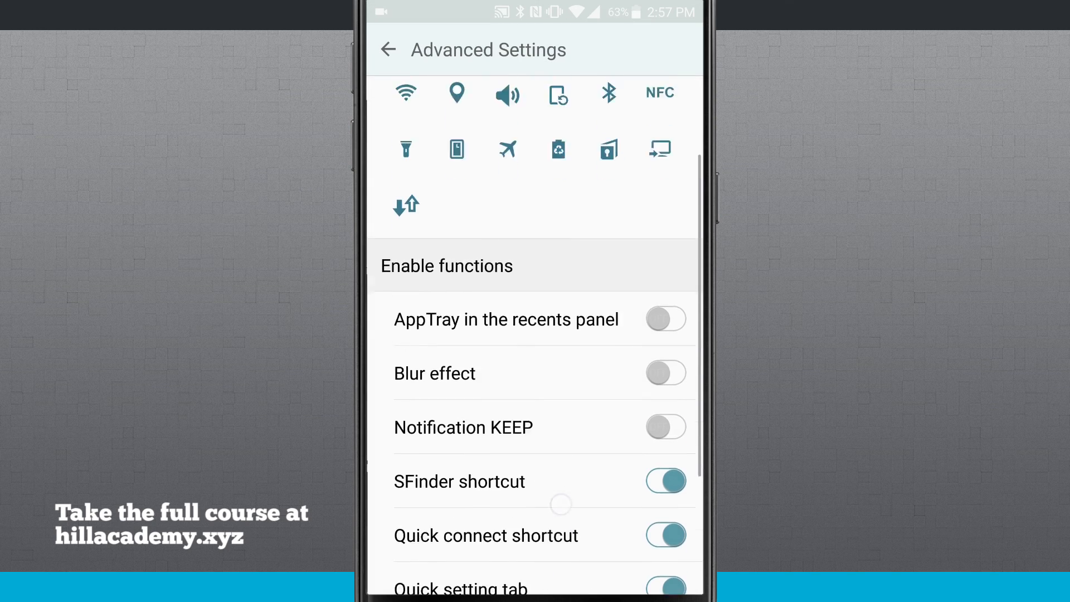
scroll("down", 3)
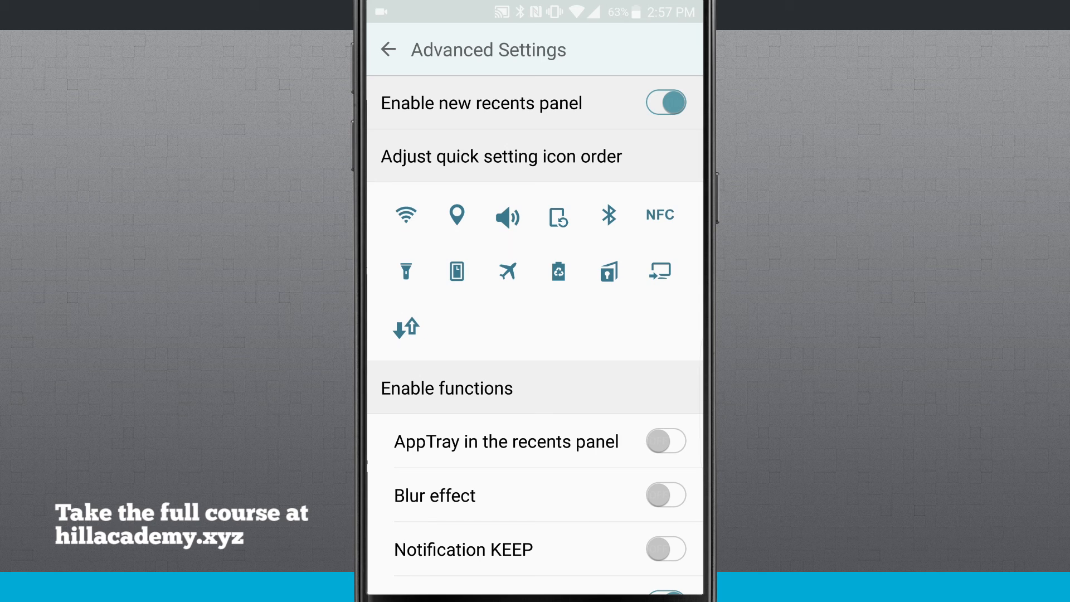
left_click(665, 102)
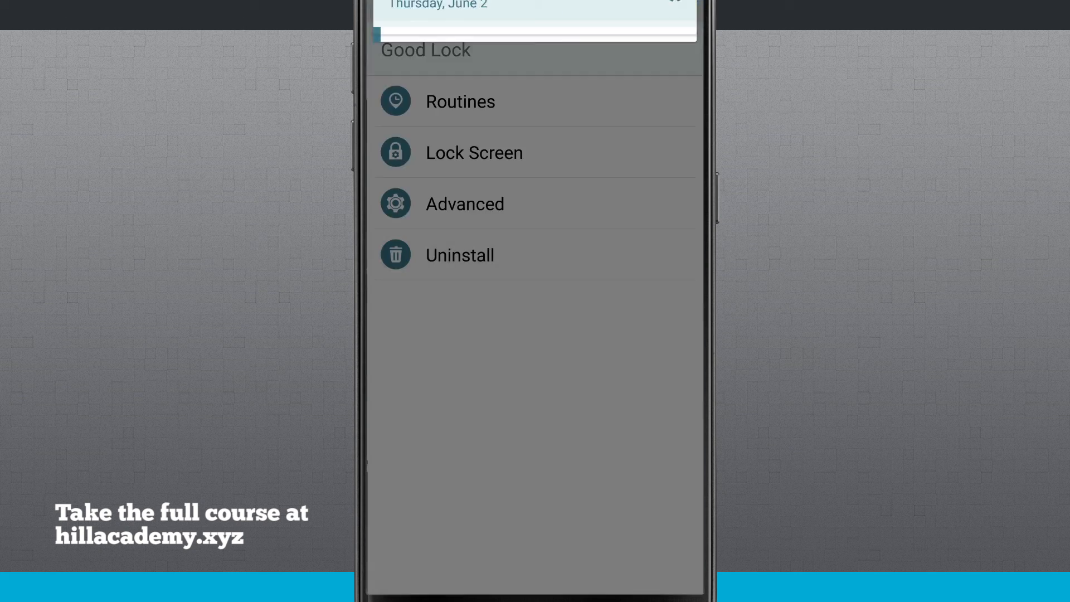
left_click(464, 204)
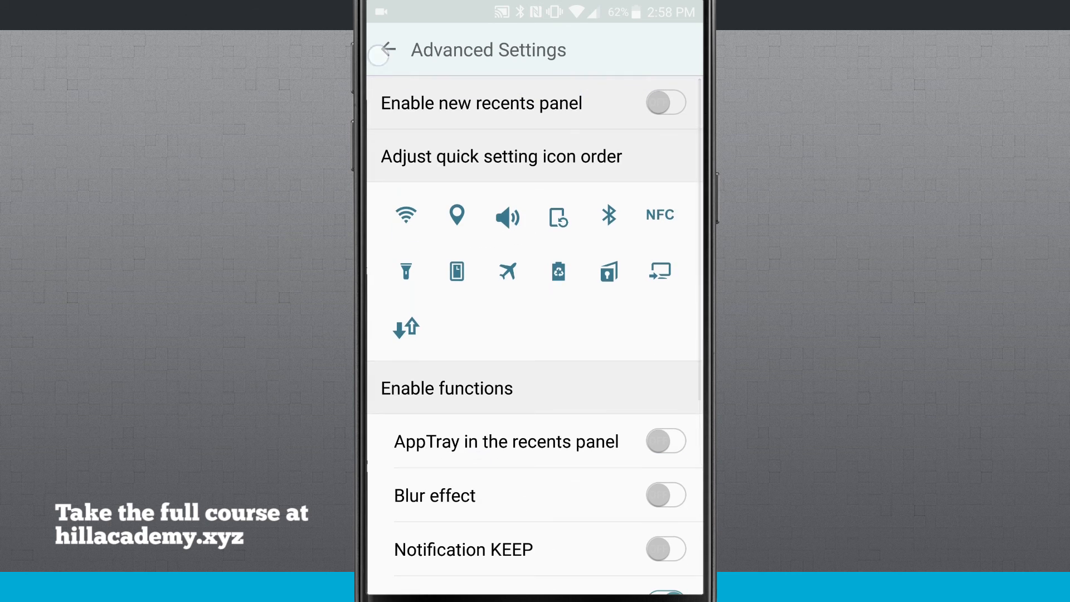
left_click(384, 49)
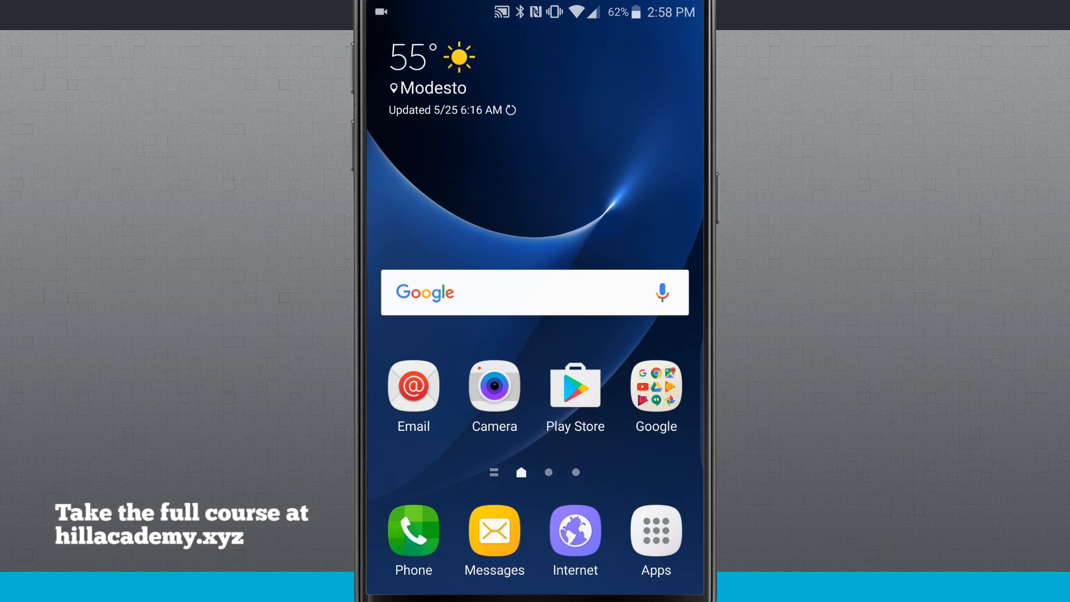
Expand the notification shade fully to show the standard quick settings tiles.
left_click_drag(535, 6, 535, 204)
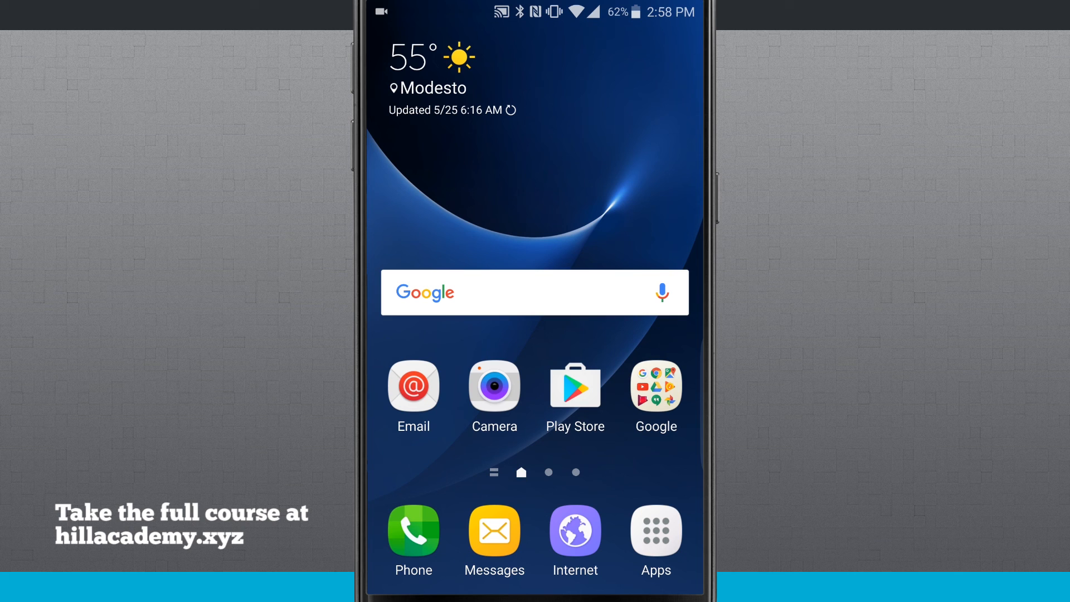
left_click_drag(532, 13, 532, 273)
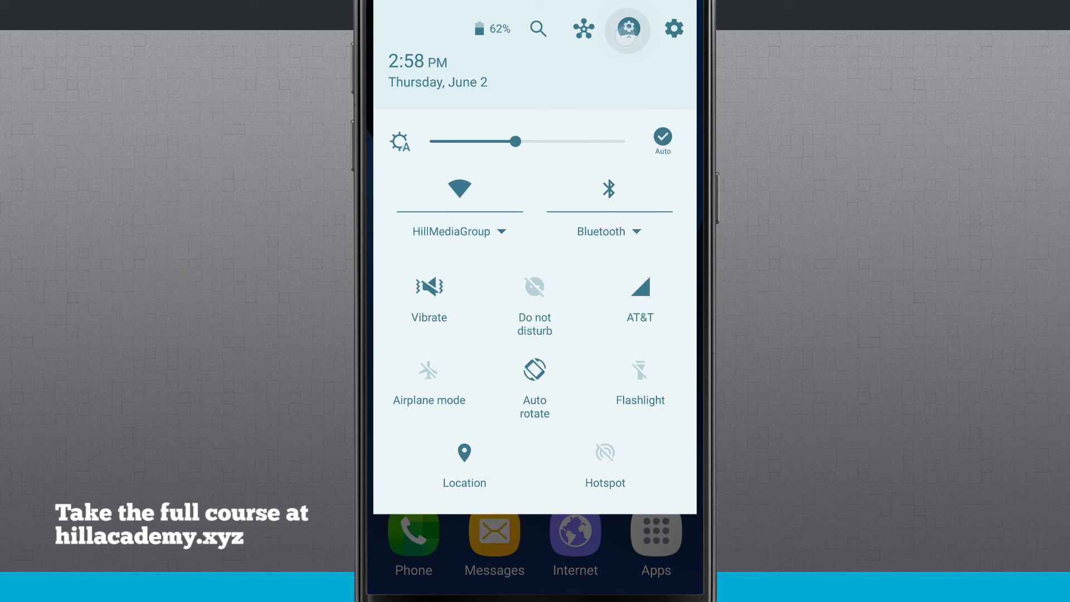